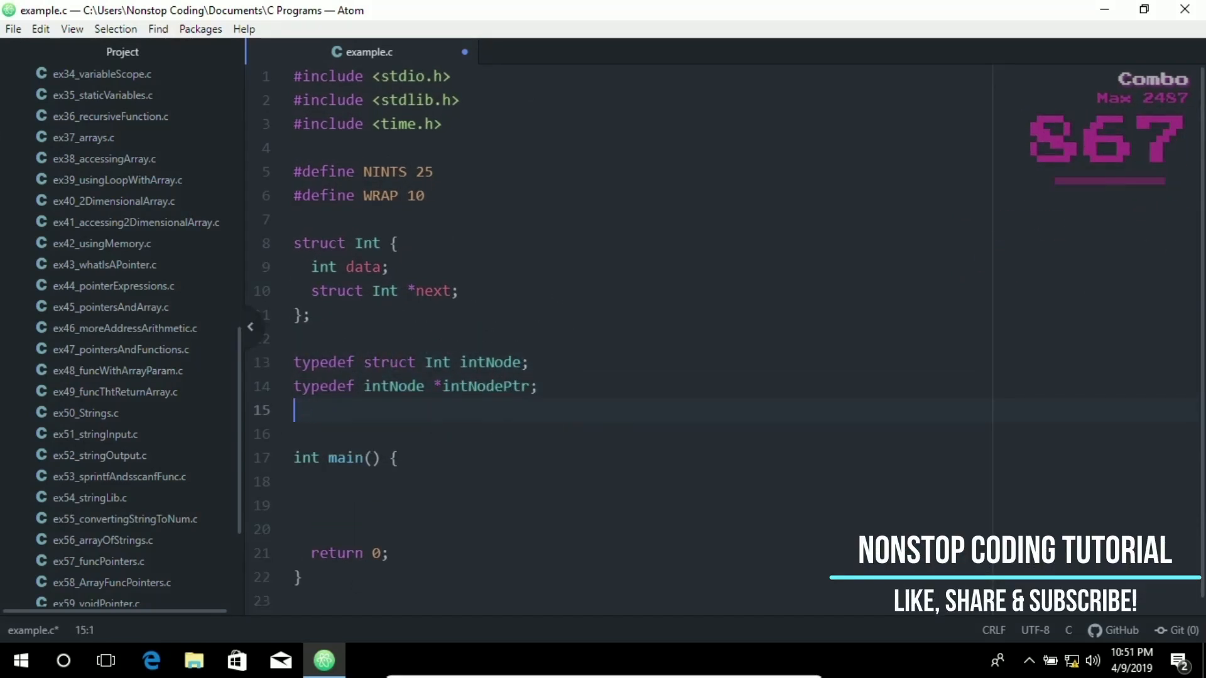
Step: Declare void printList(intNodePtr head); below the typedefs in example.c
text(void printList(intNodePtr head);)
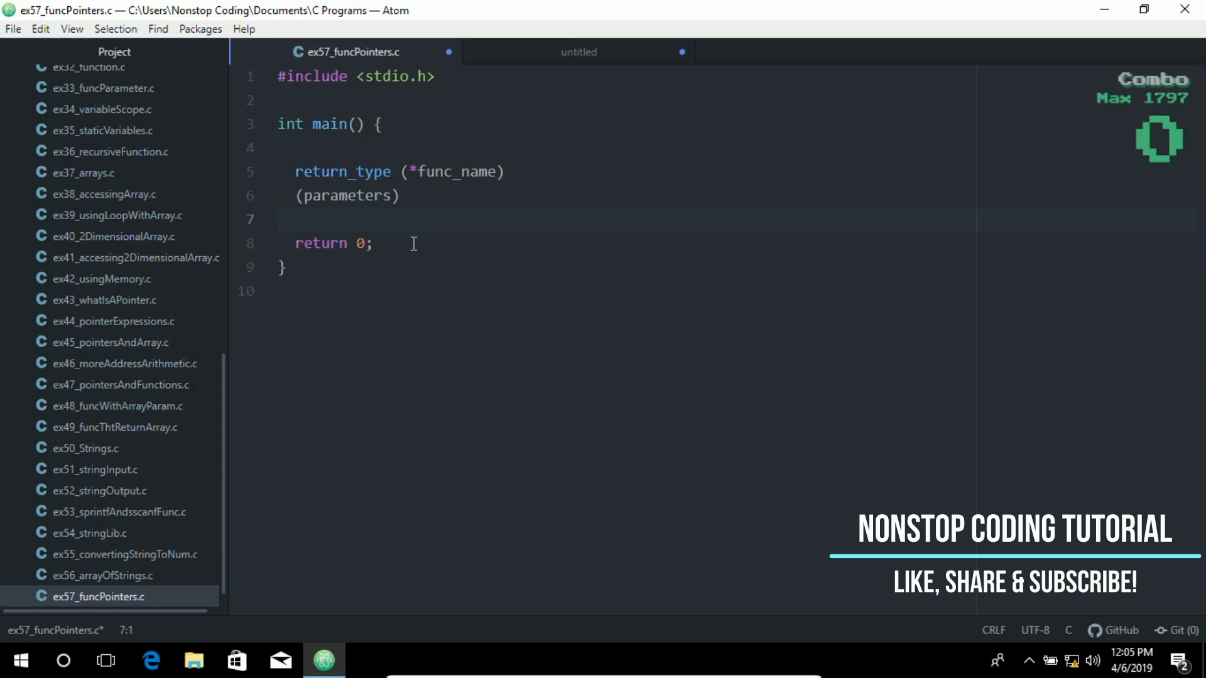
Step: Select and delete the return_type (*func_name)(parameters) template lines inside main
click(279, 219)
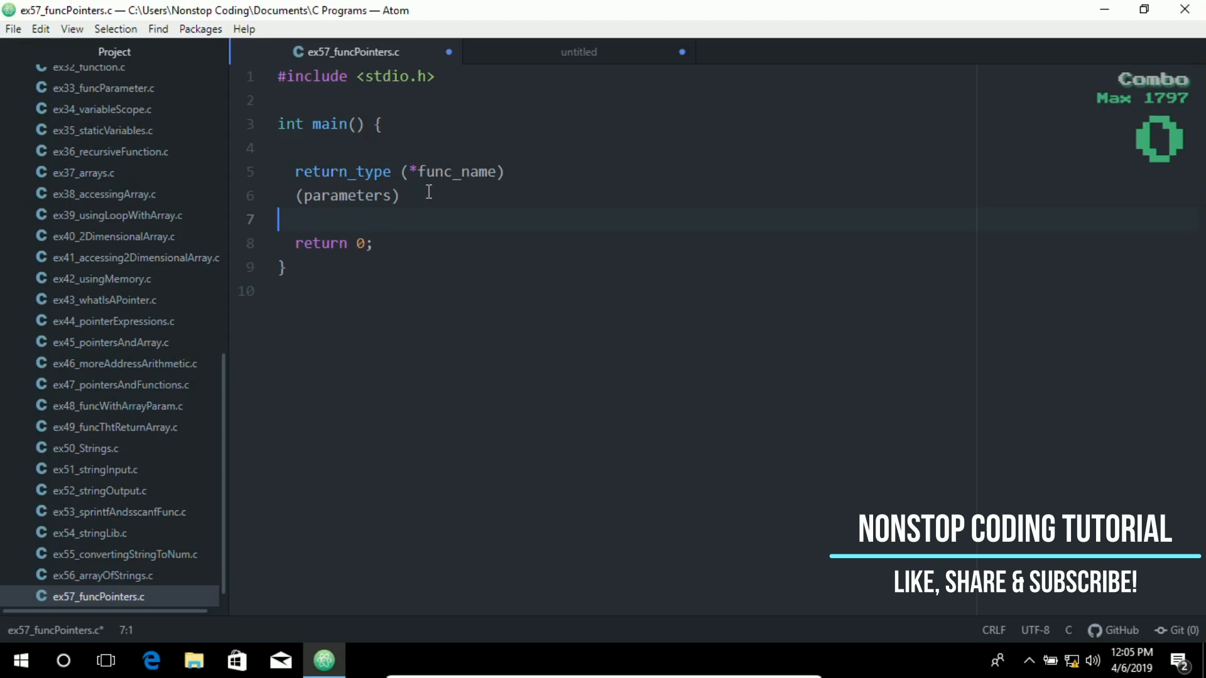
click(366, 172)
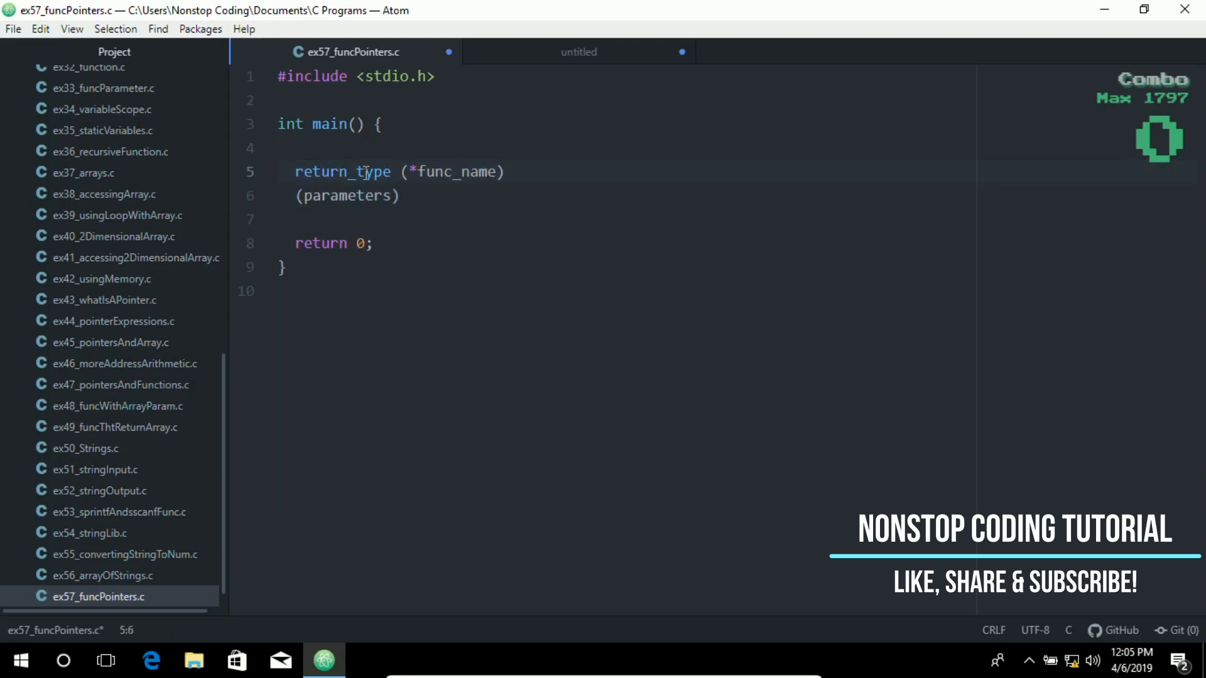
click(440, 172)
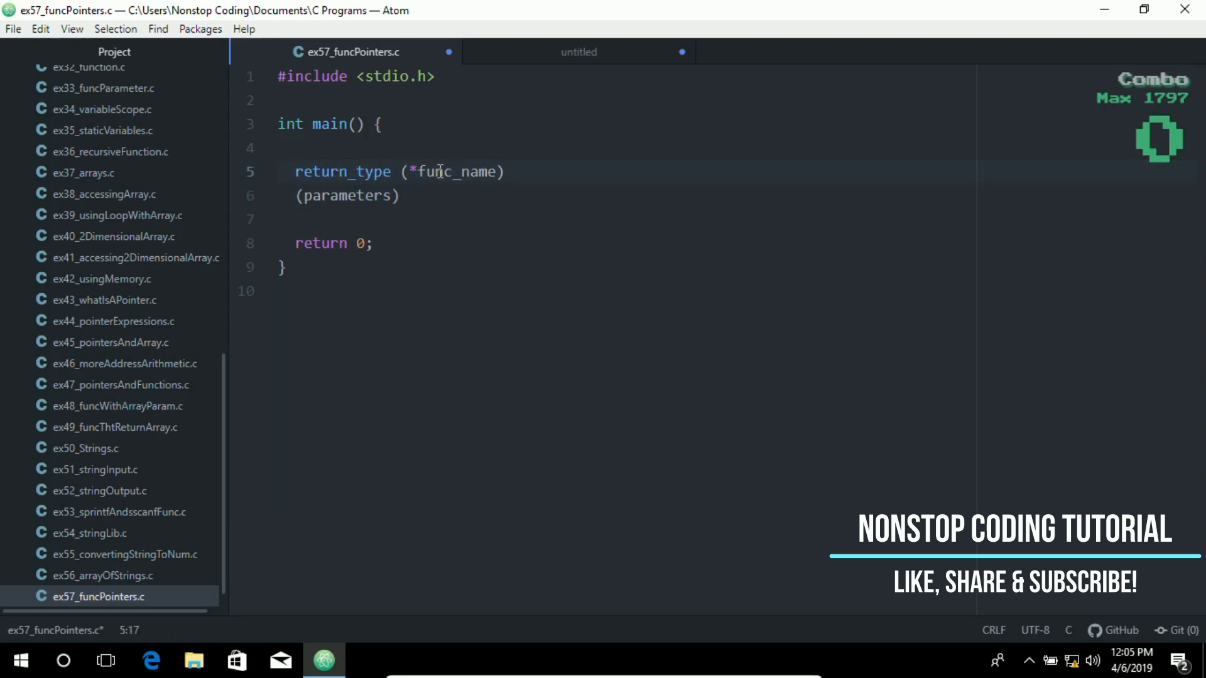
click(358, 172)
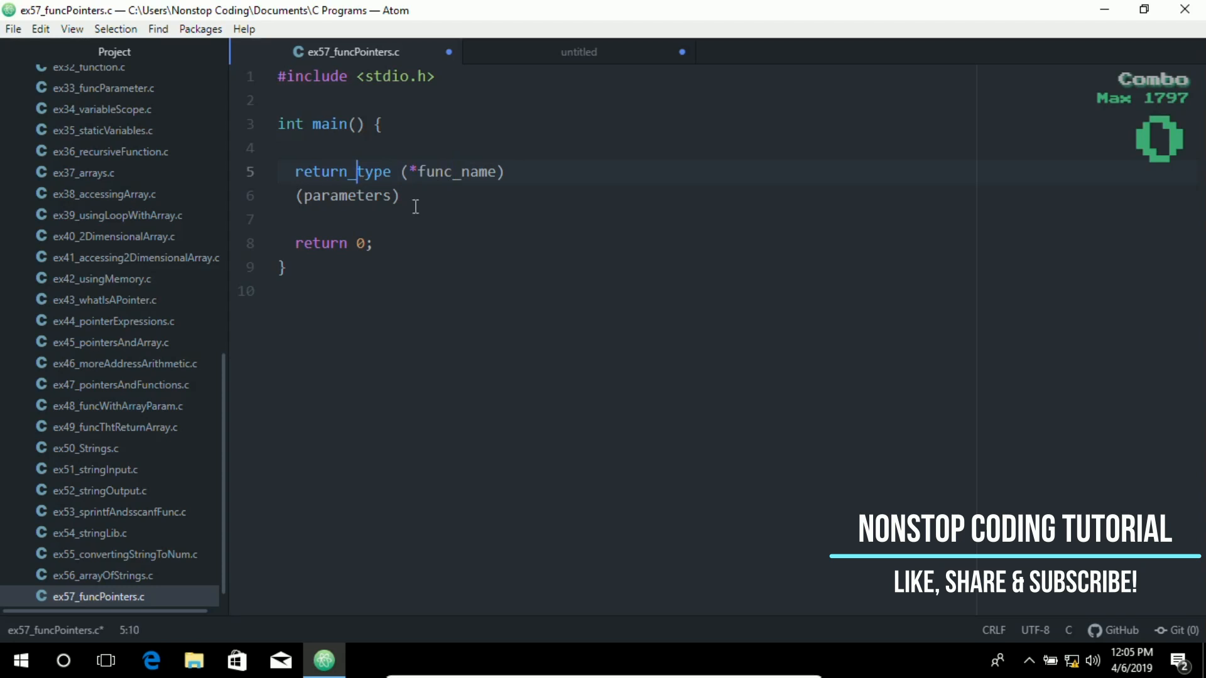
click(421, 219)
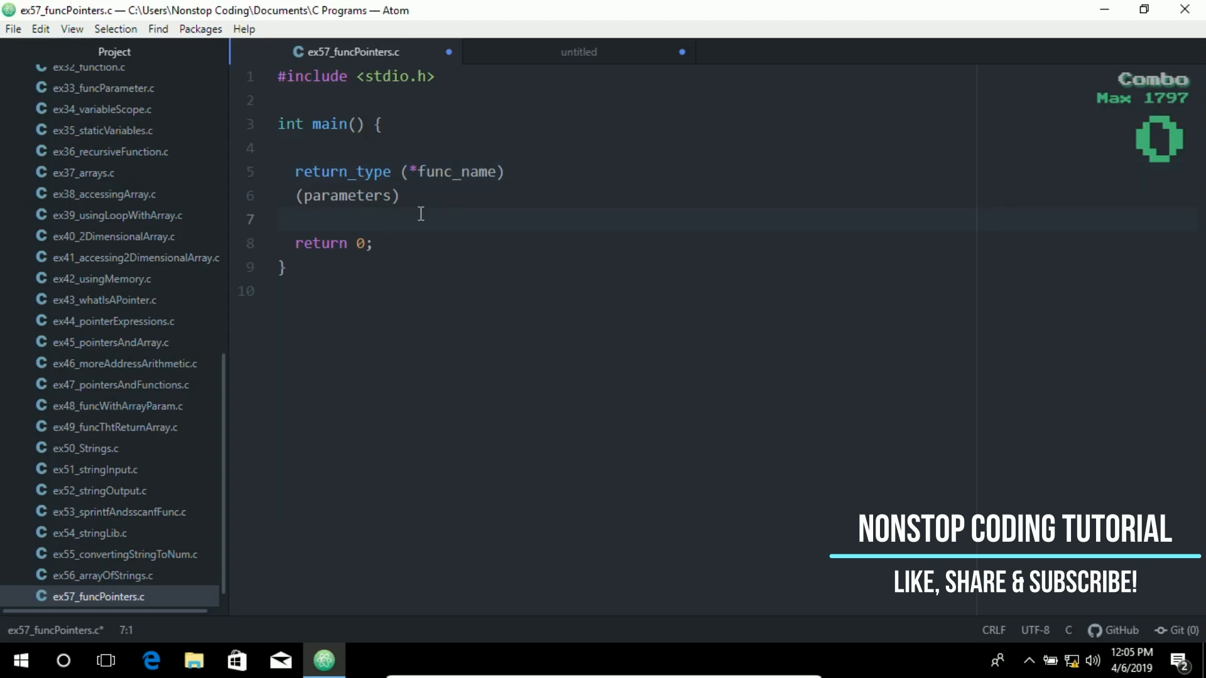
double_click(454, 172)
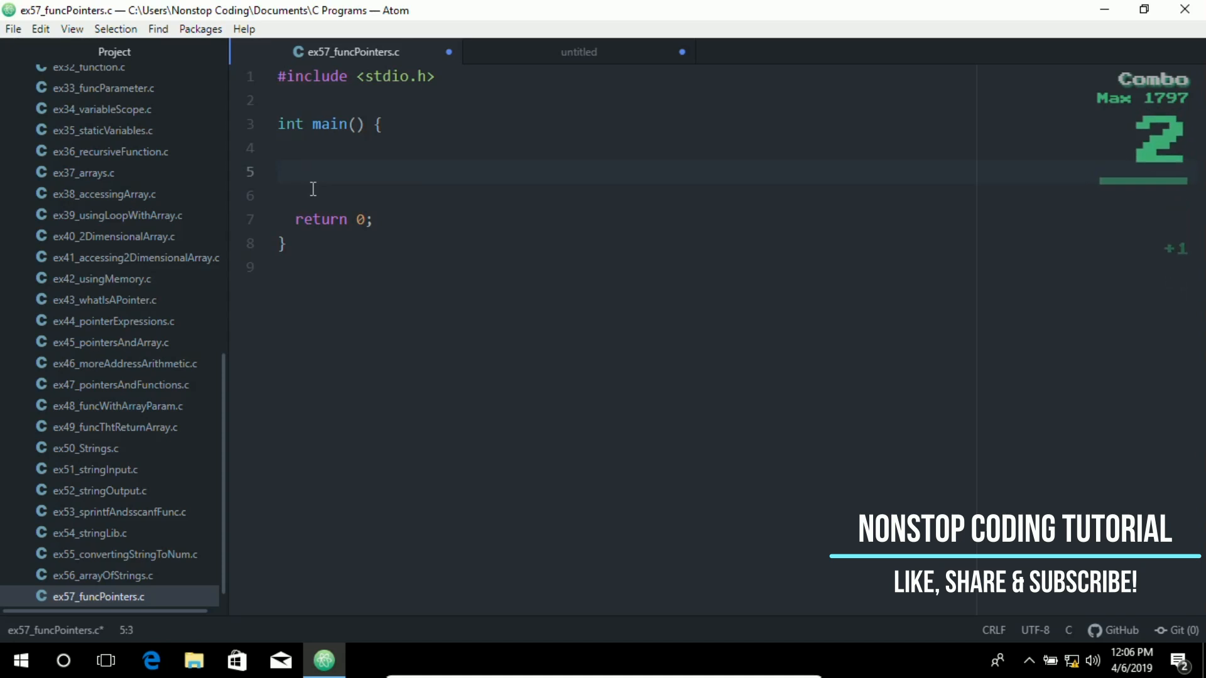
Step: Write the say_hello prototype, funptr declared, assigned to say_hello and called with 3, and say_hello's loop printing Hello
text(void say_hello(int num_times);)
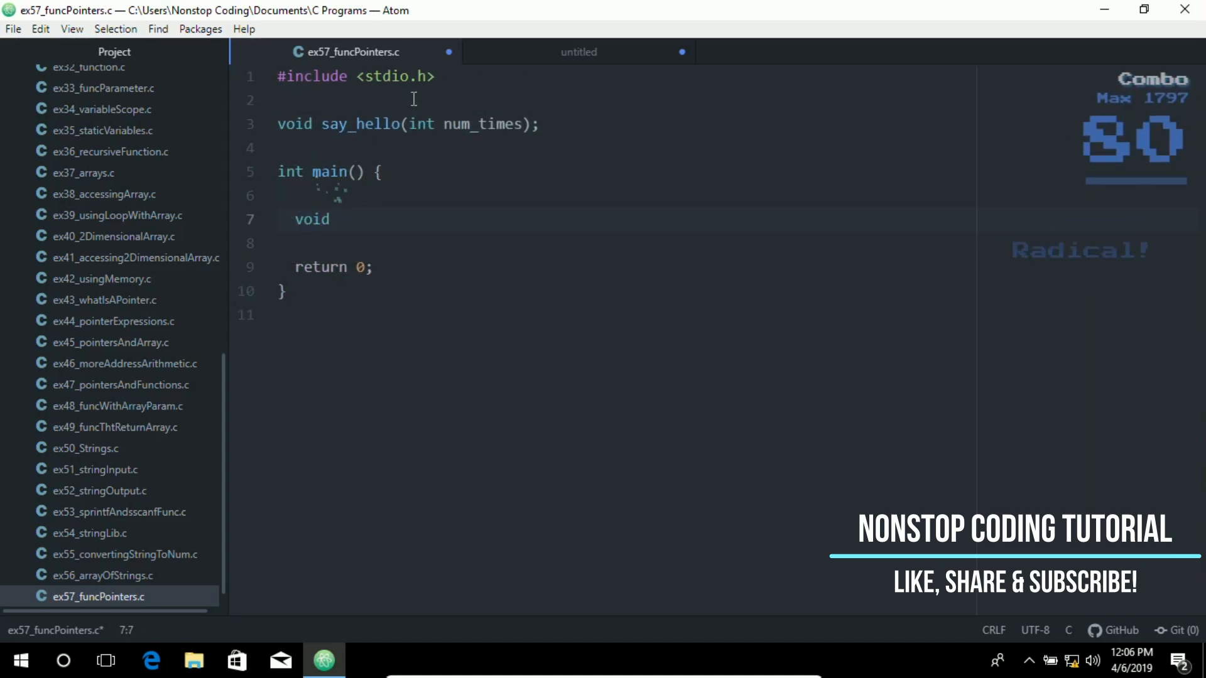
text(funptr)(int);)
text(for(k = 0; k < num_times; k++)
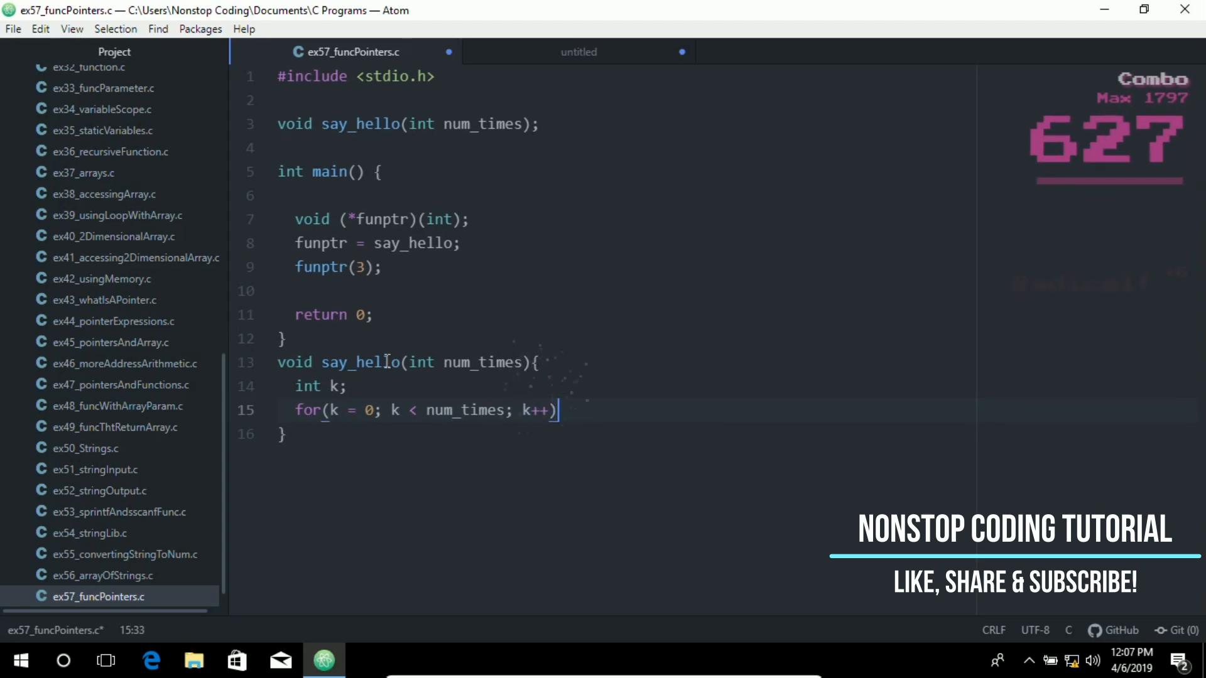
text(printf("Hello\n");)
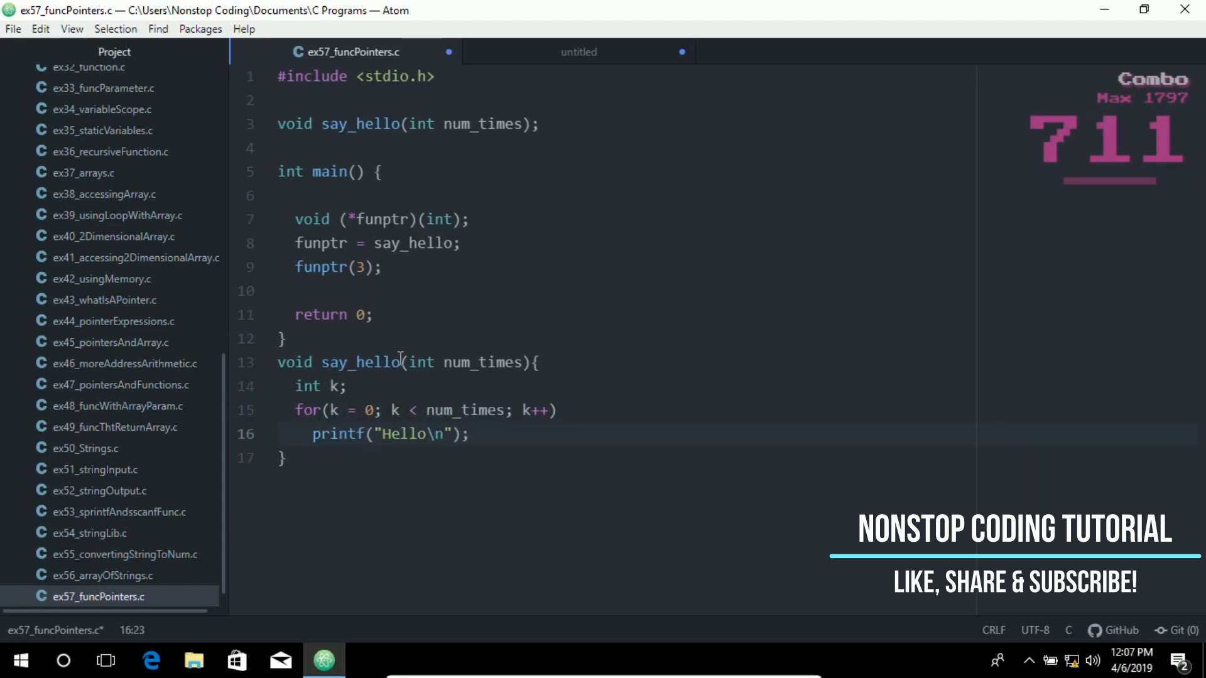
click(515, 223)
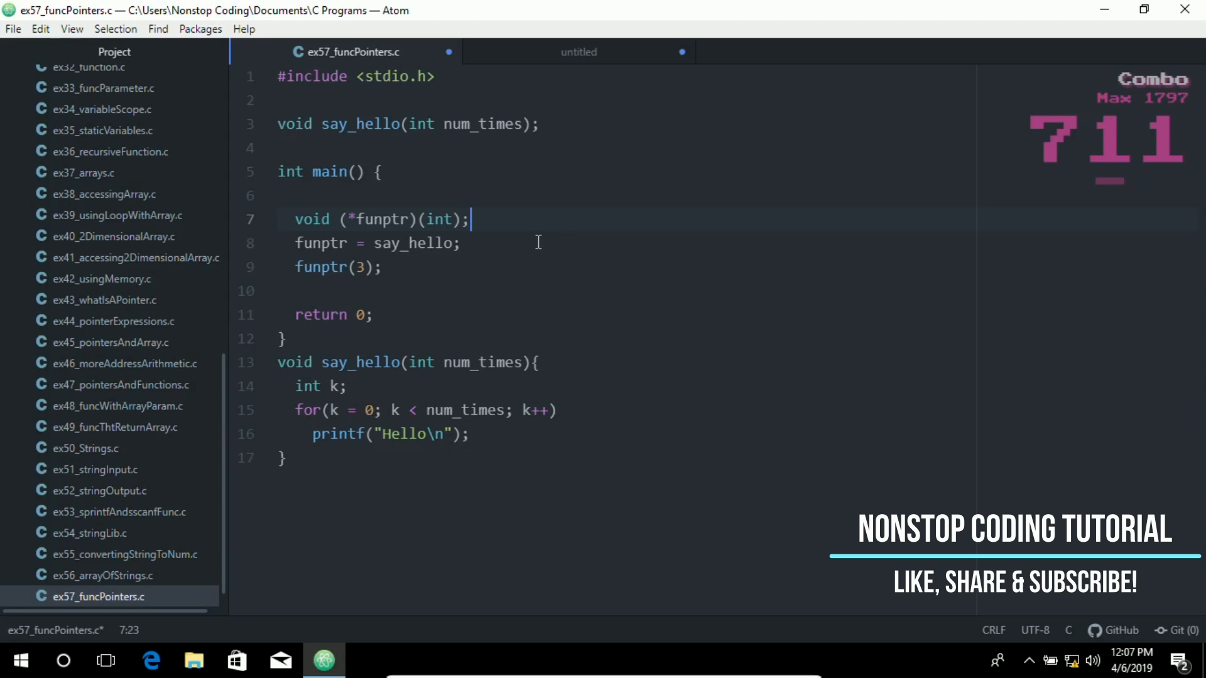
mouse_move(570, 315)
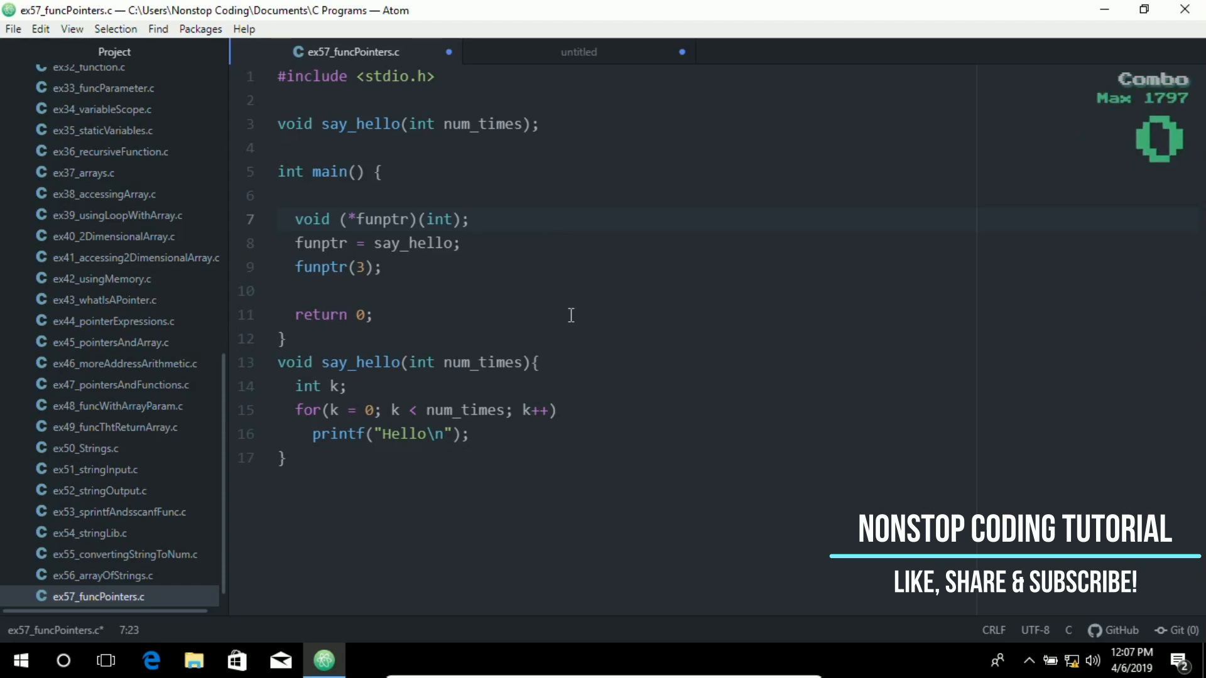
click(470, 219)
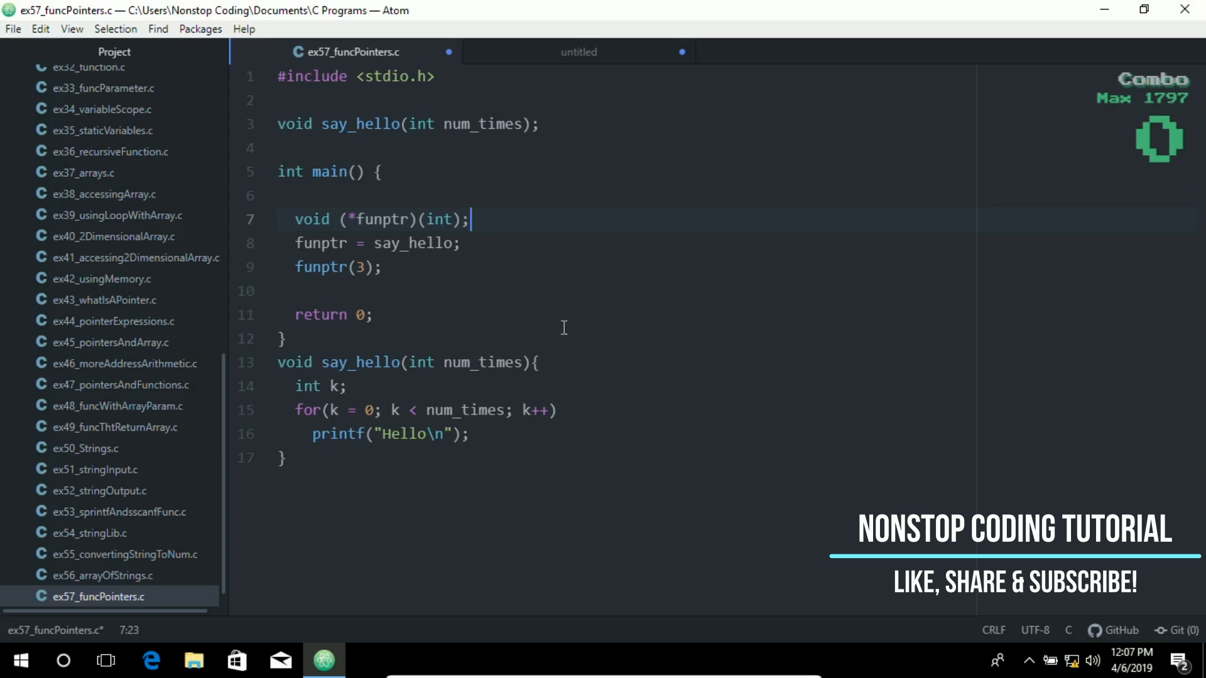
click(582, 290)
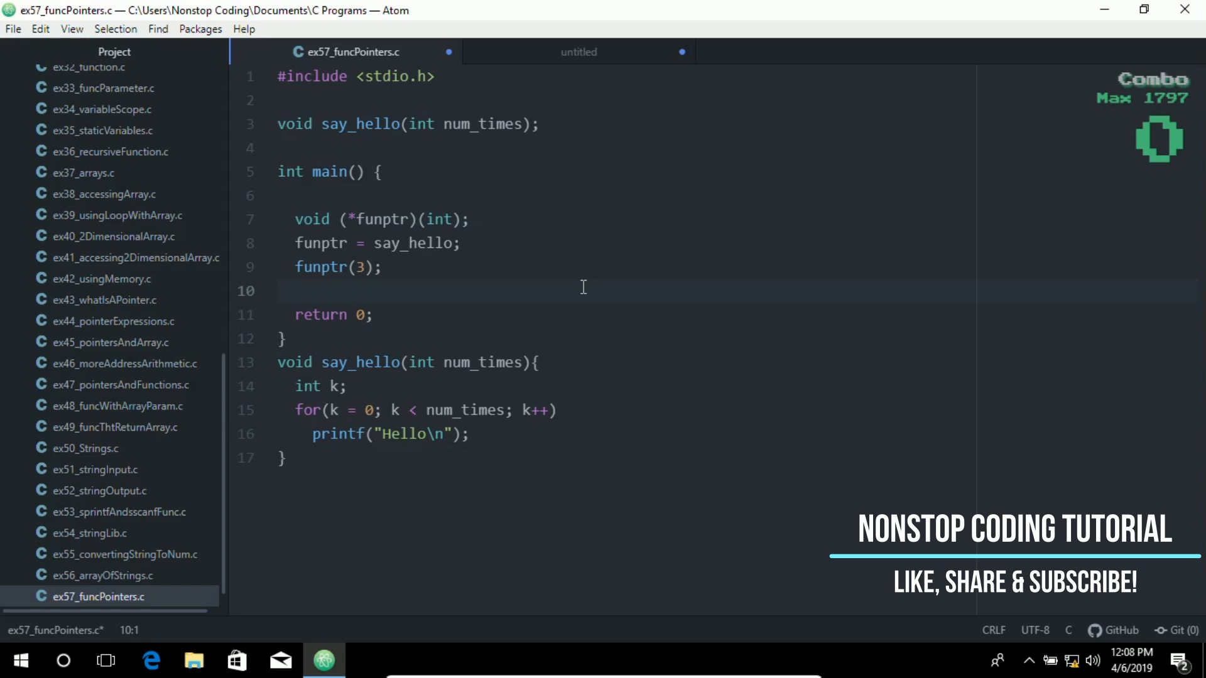
click(280, 290)
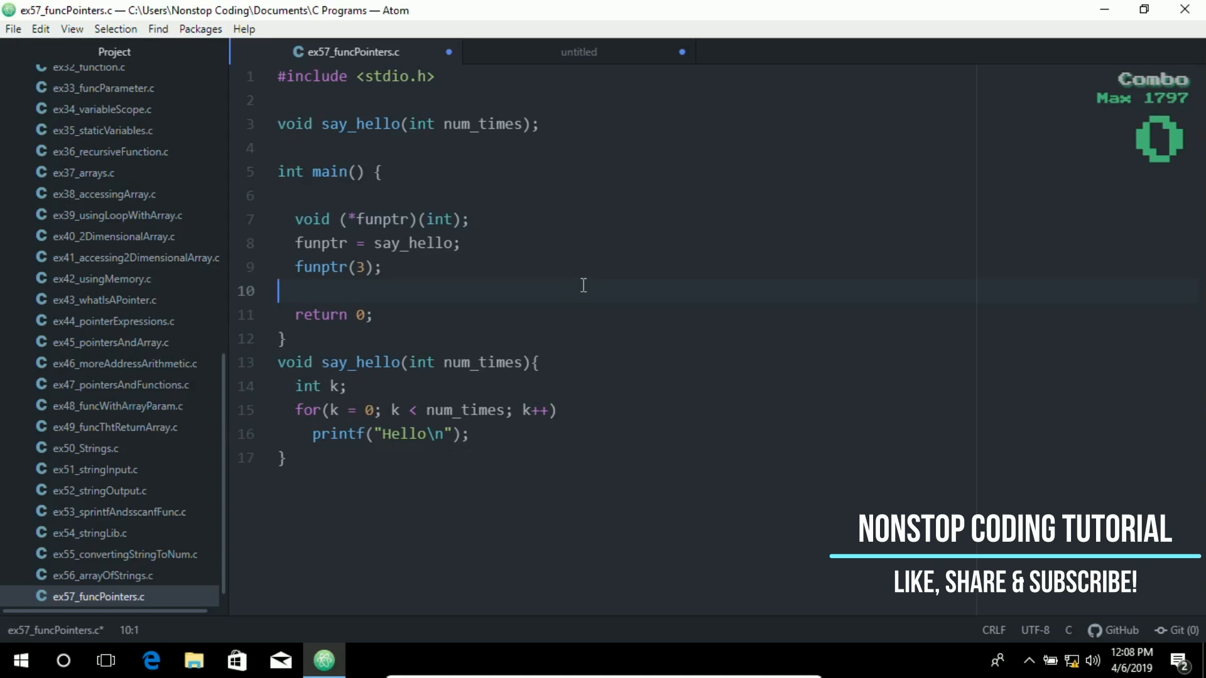
Step: Compile and run ex57_funcPointers.c from the Project tree so the console prints Hello three times
right_click(98, 597)
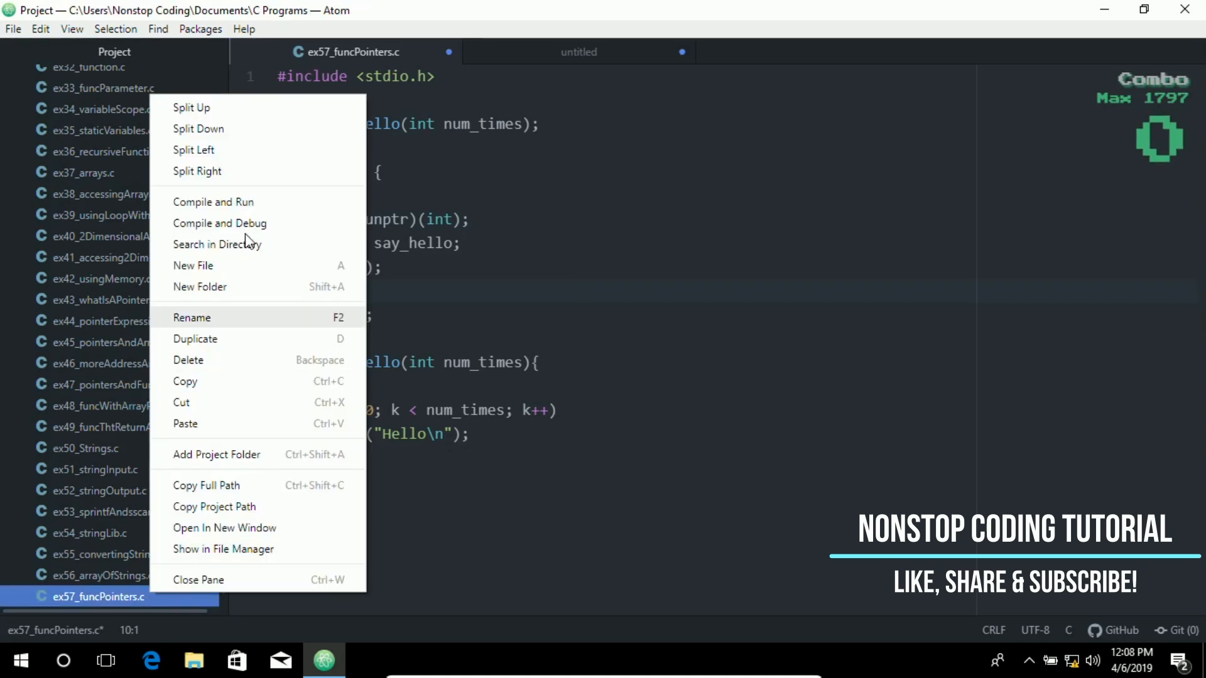
click(534, 275)
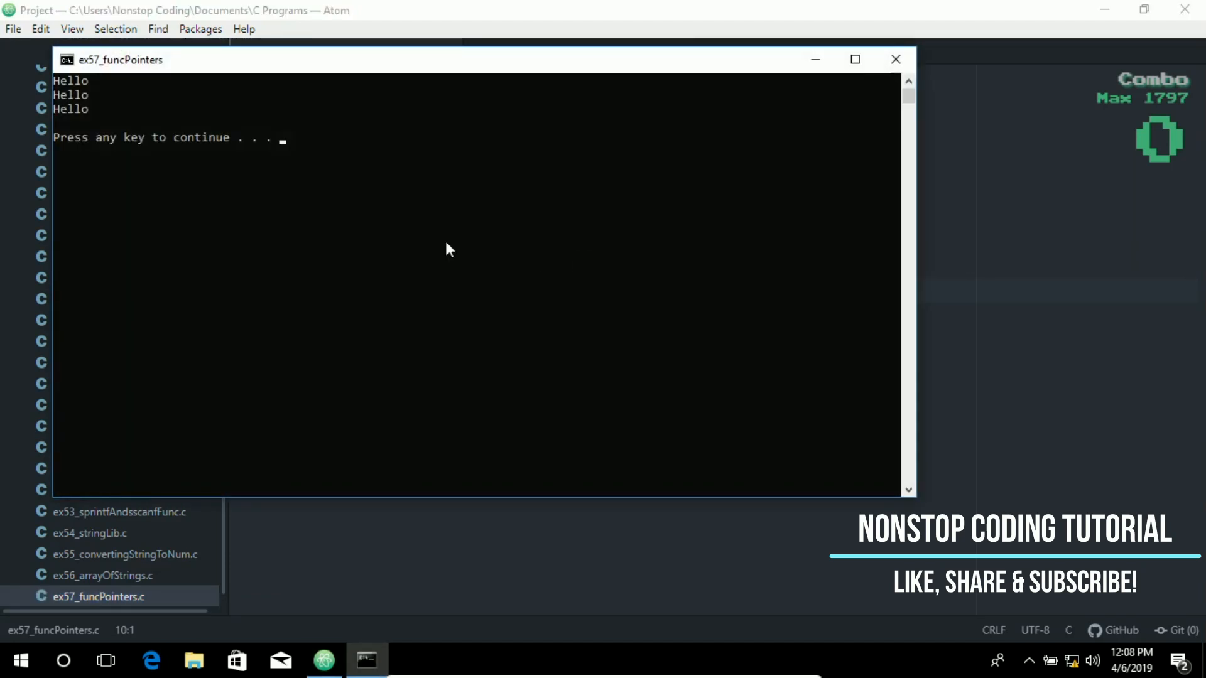
mouse_move(87, 94)
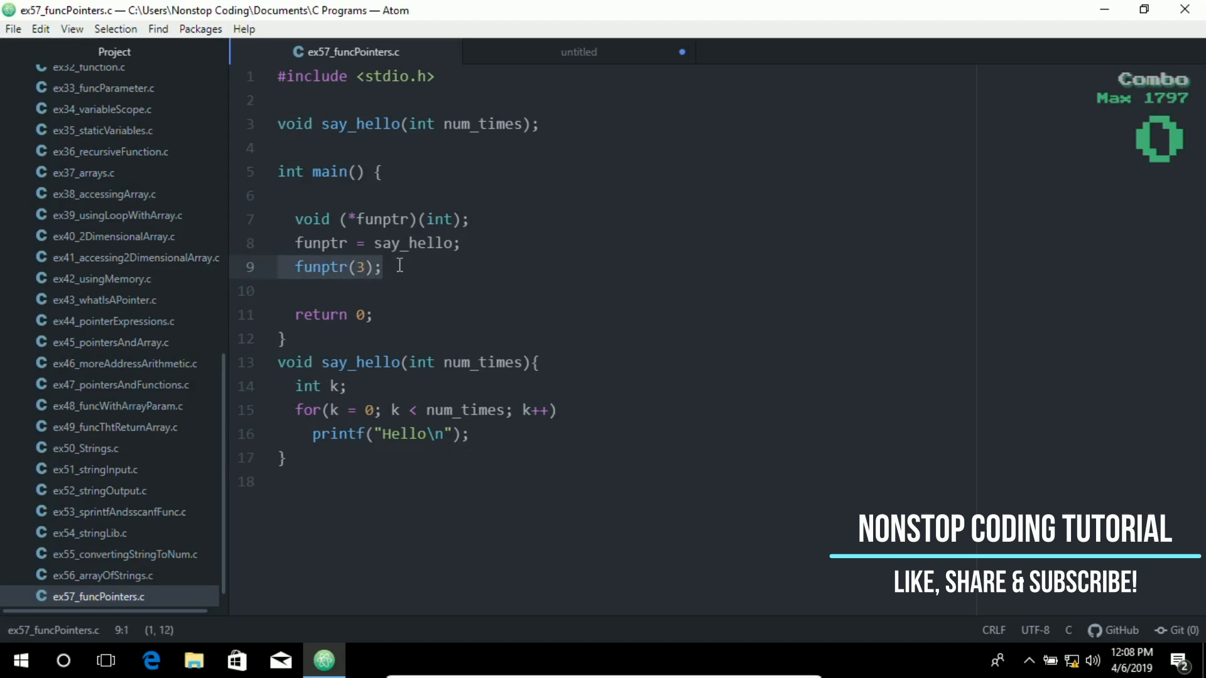
Step: Add the // func pointer comment after the funptr declaration in main
click(383, 266)
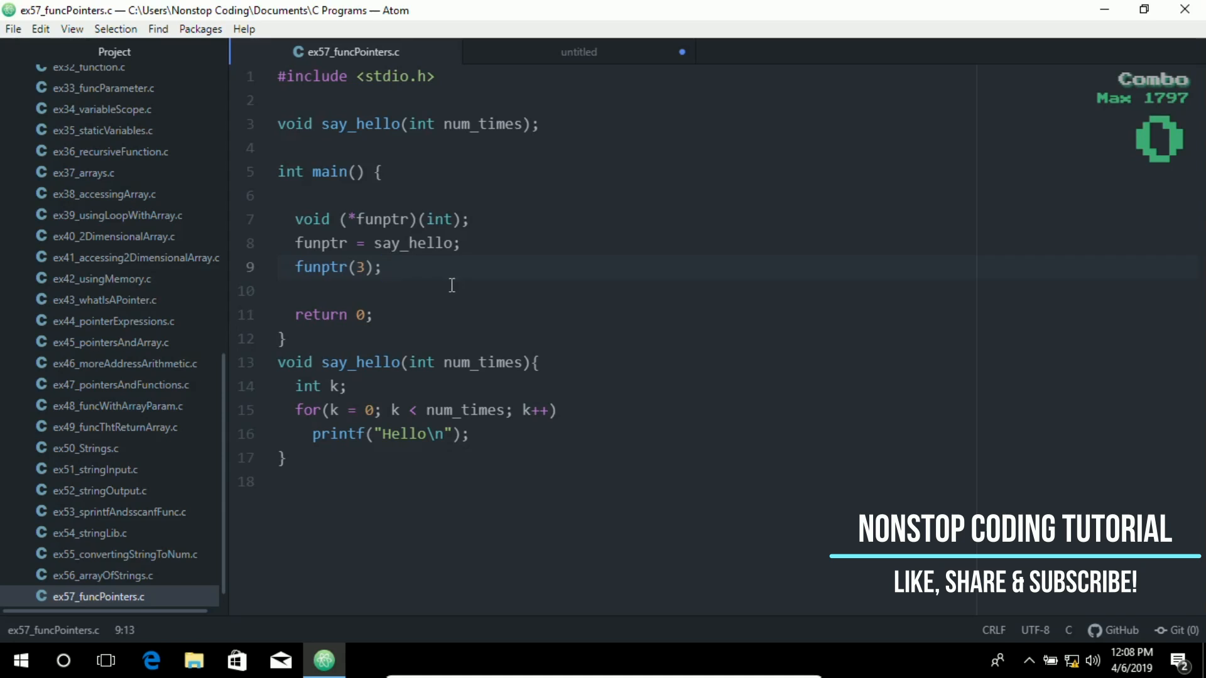
click(382, 266)
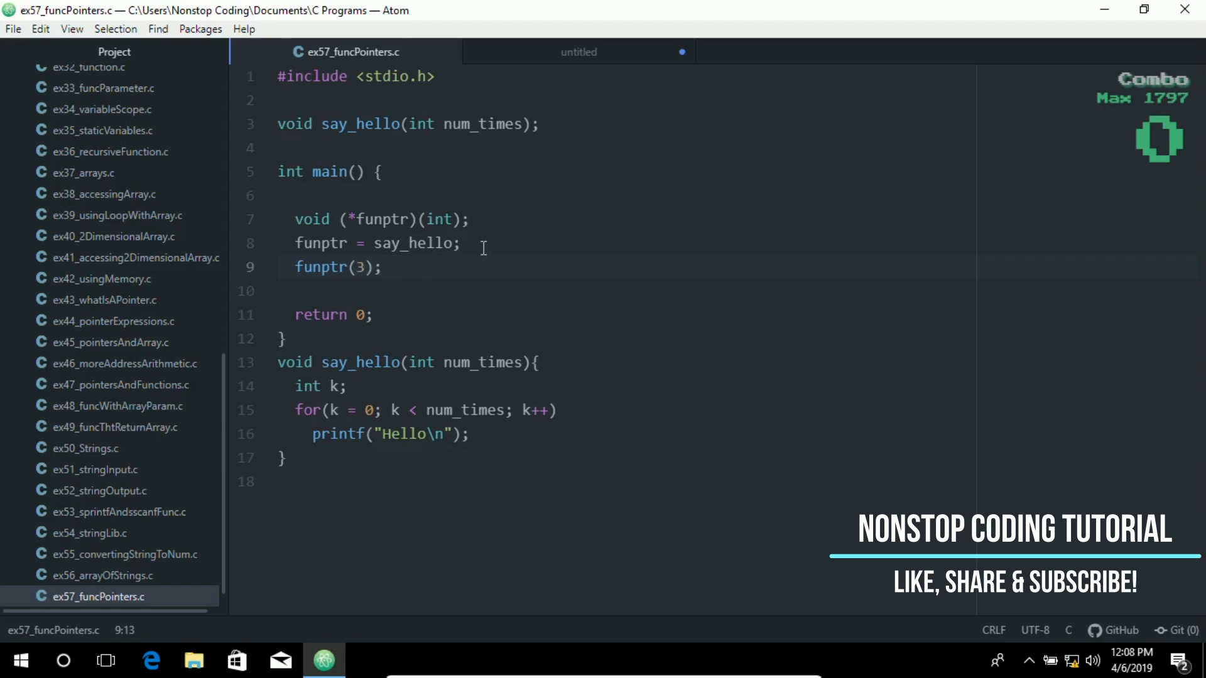
click(409, 259)
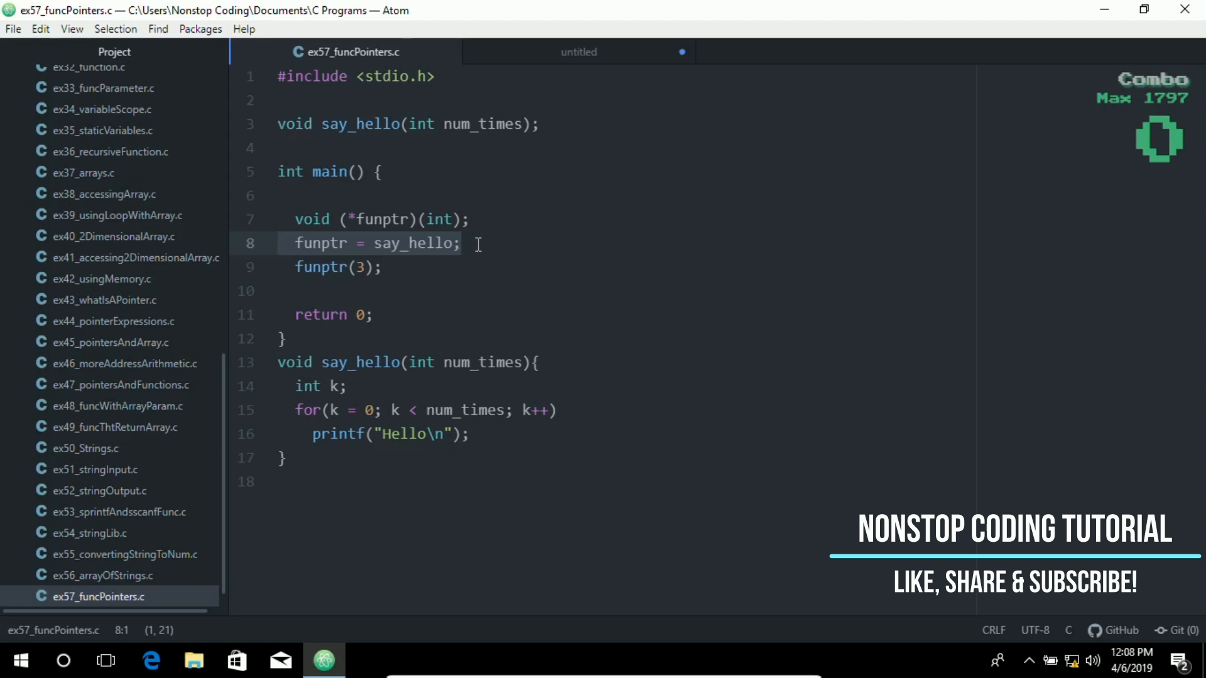
click(465, 242)
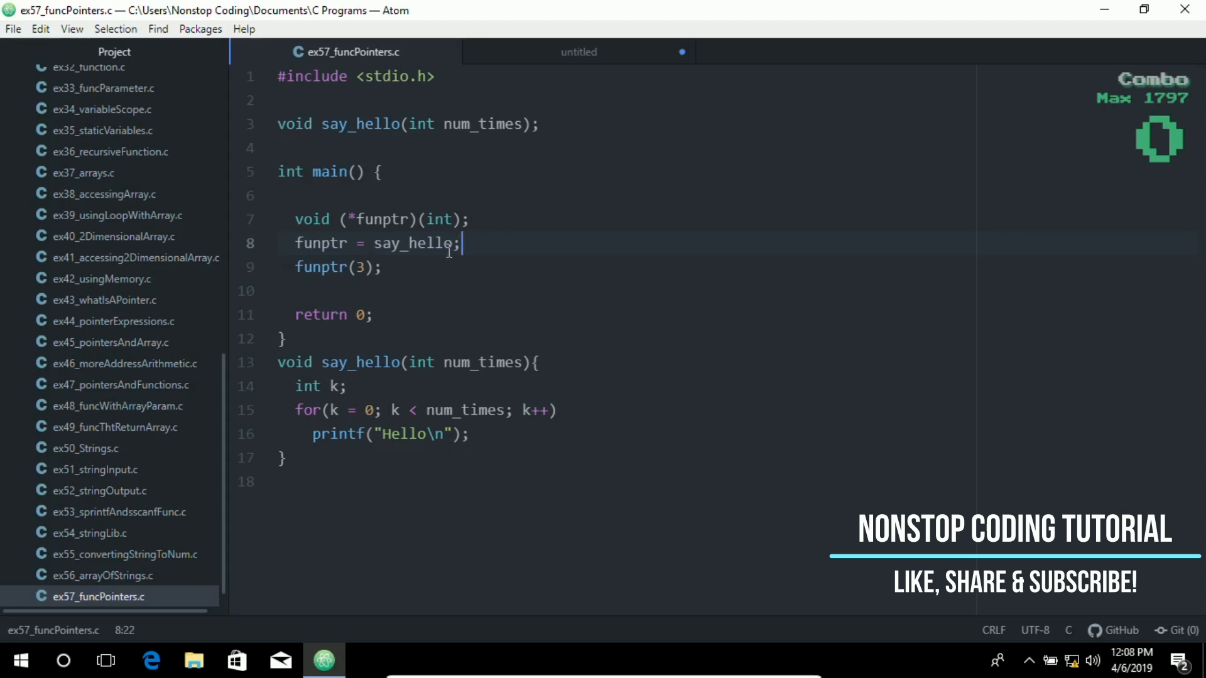
text(/)
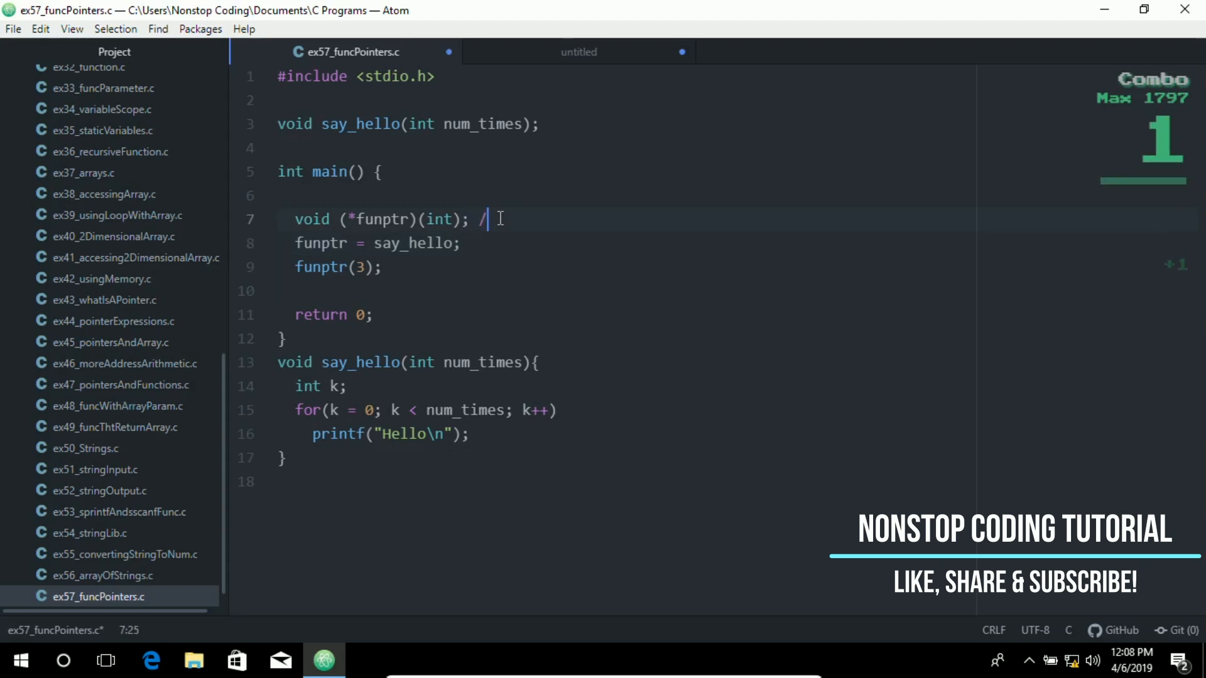
text(/func point)
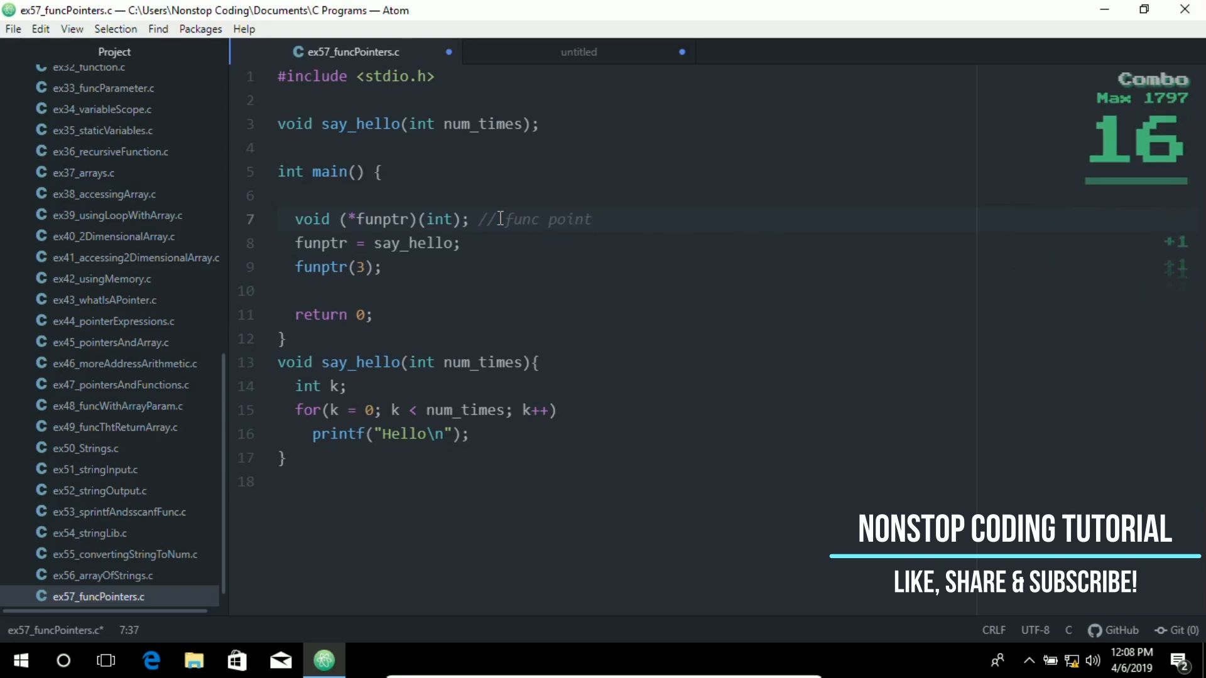
text(er)
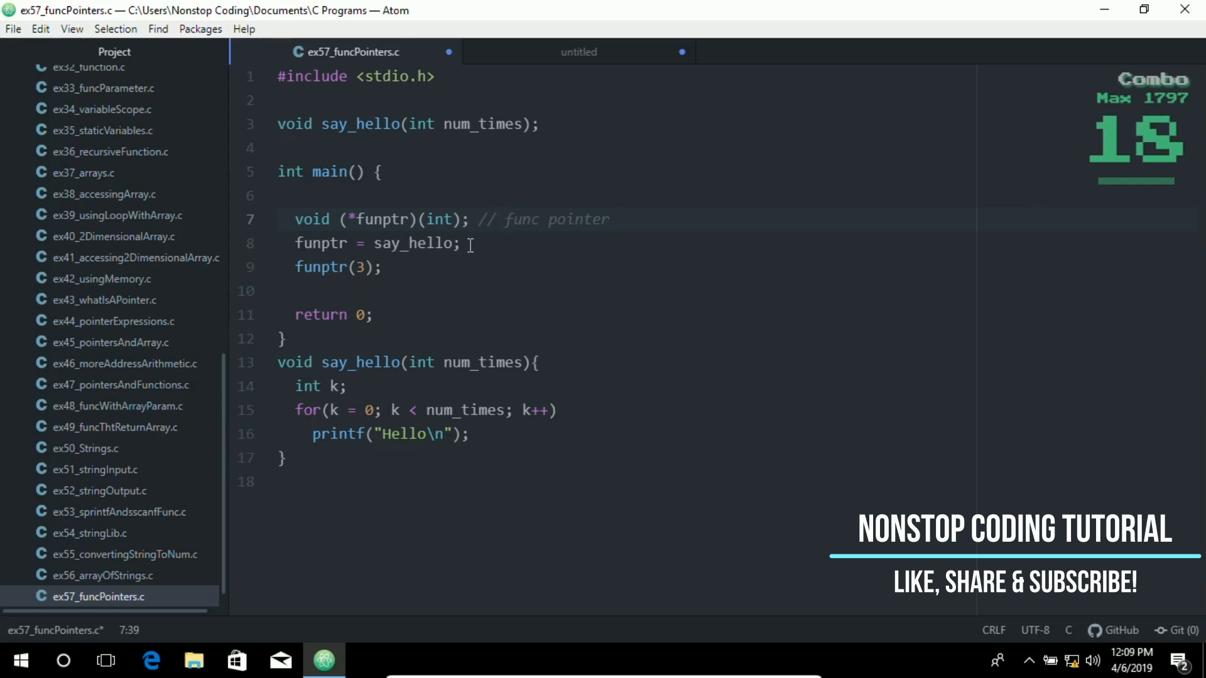
Step: Add the // pointer assignment and // function call comments after the next two lines
click(470, 242)
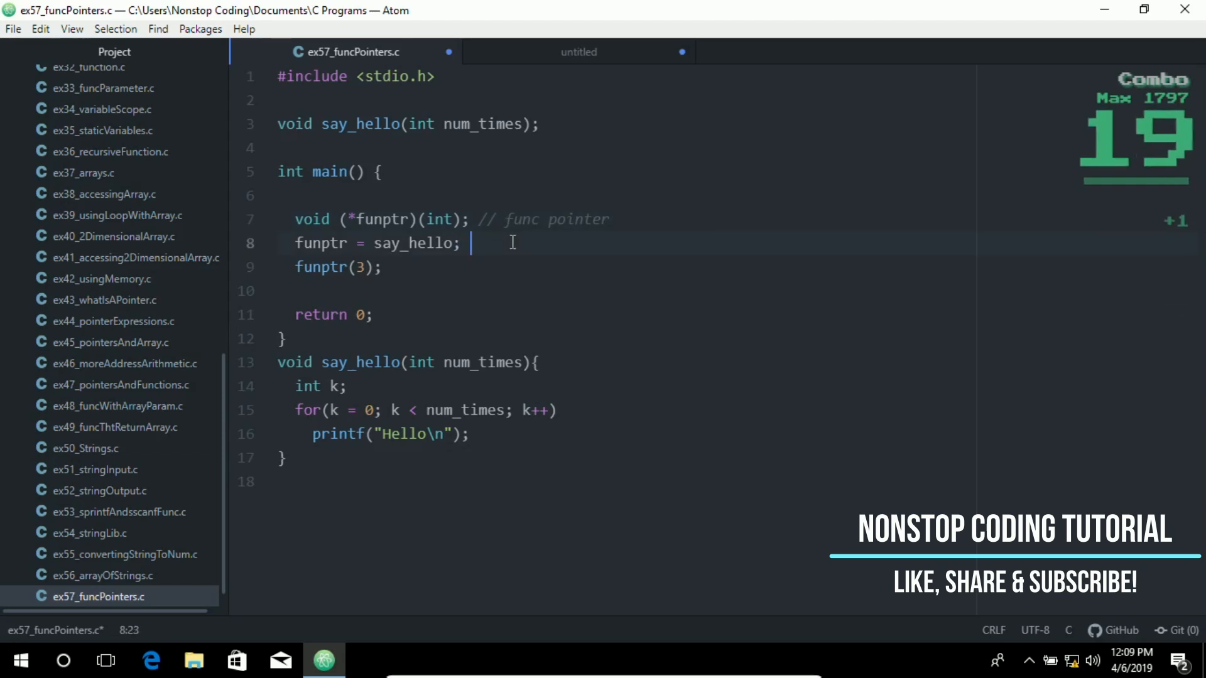
text(//)
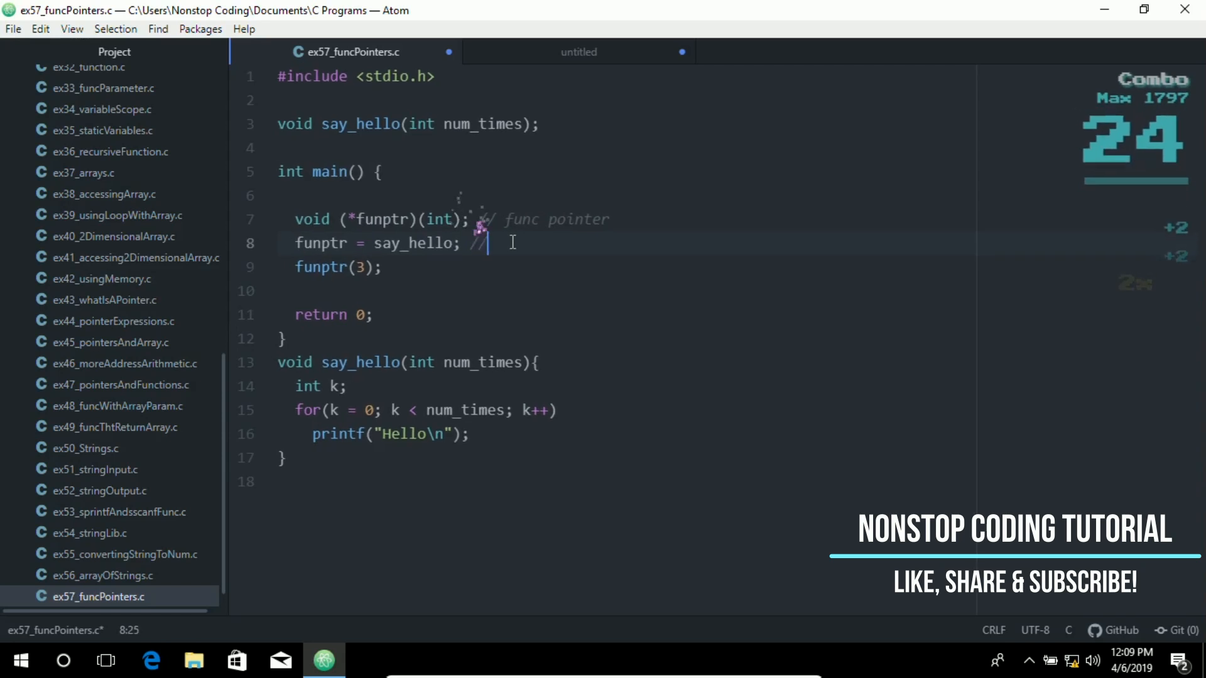
text(fun)
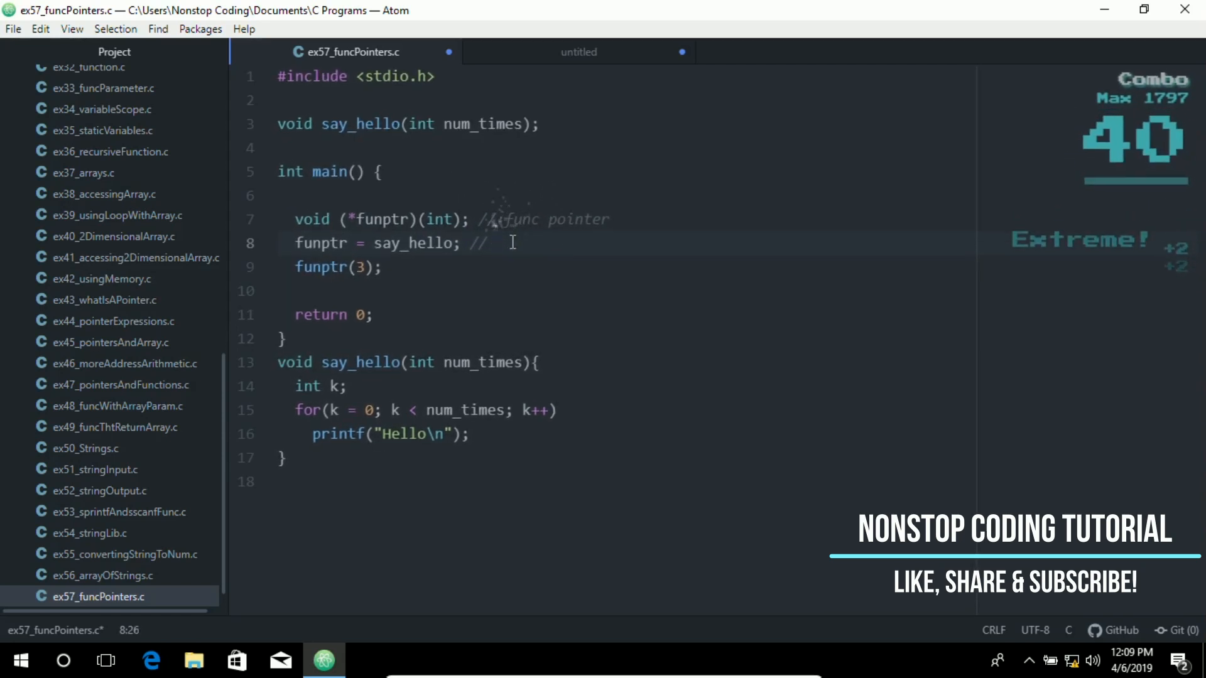
text(pointer assignment)
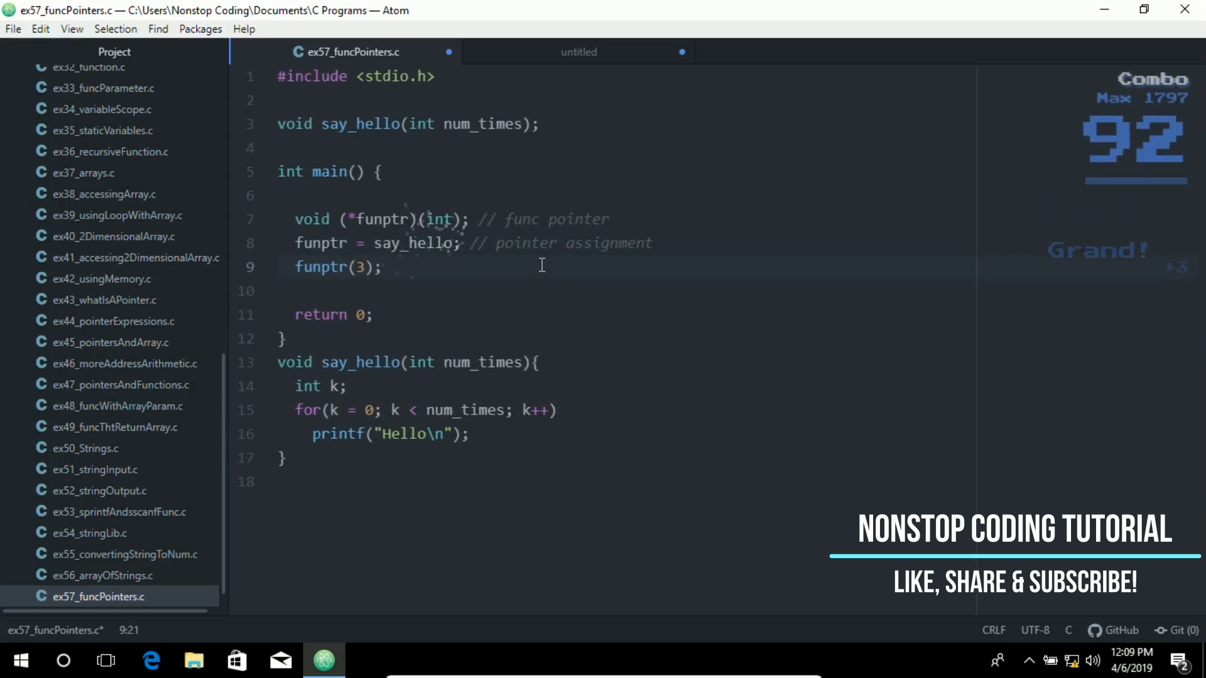
text(//)
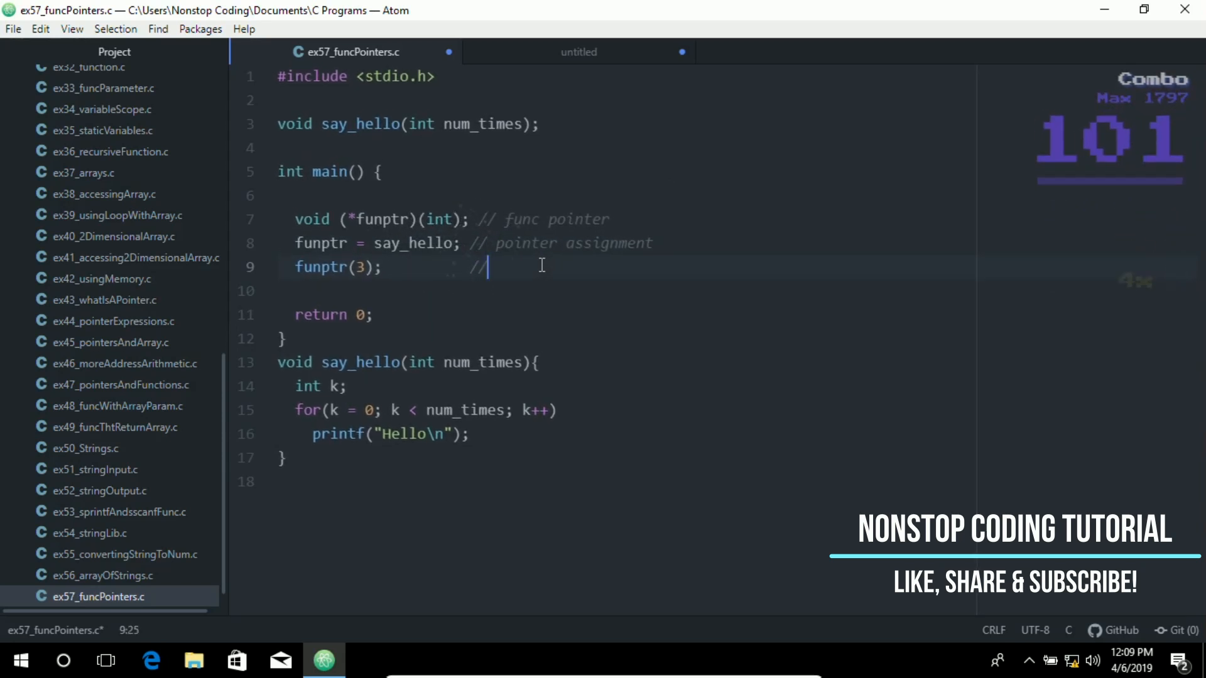
text(function call)
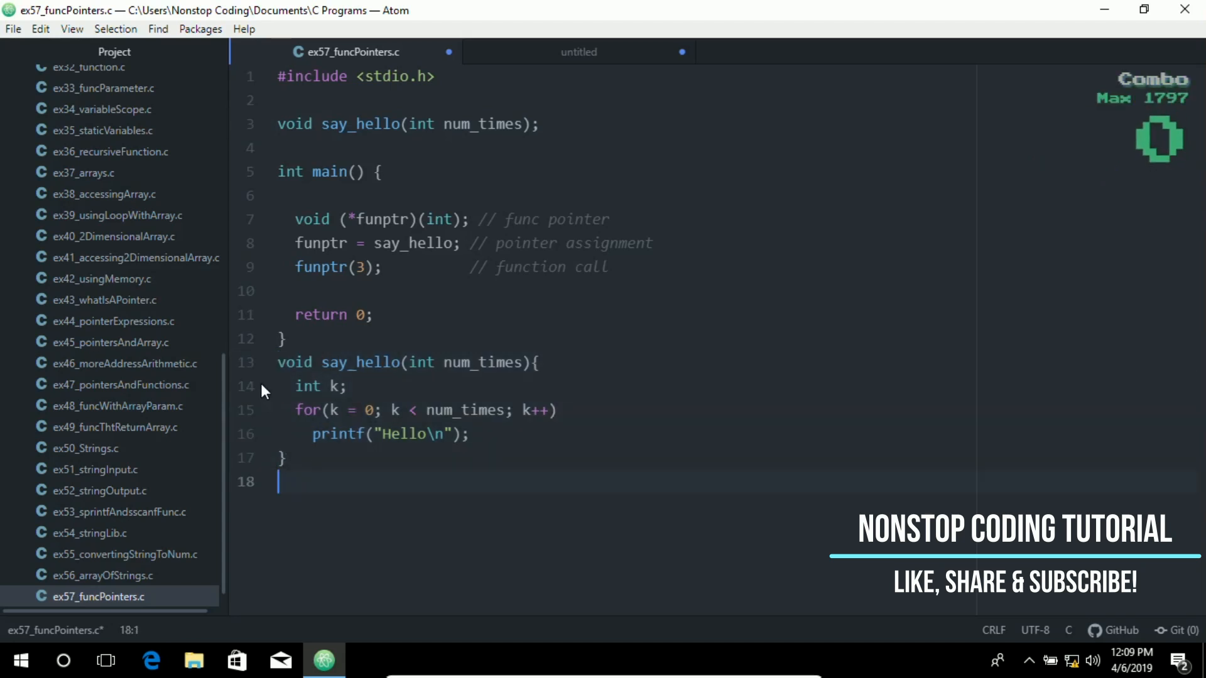
Step: Start a new empty line directly below the funptr(3) function call and its comment
click(434, 410)
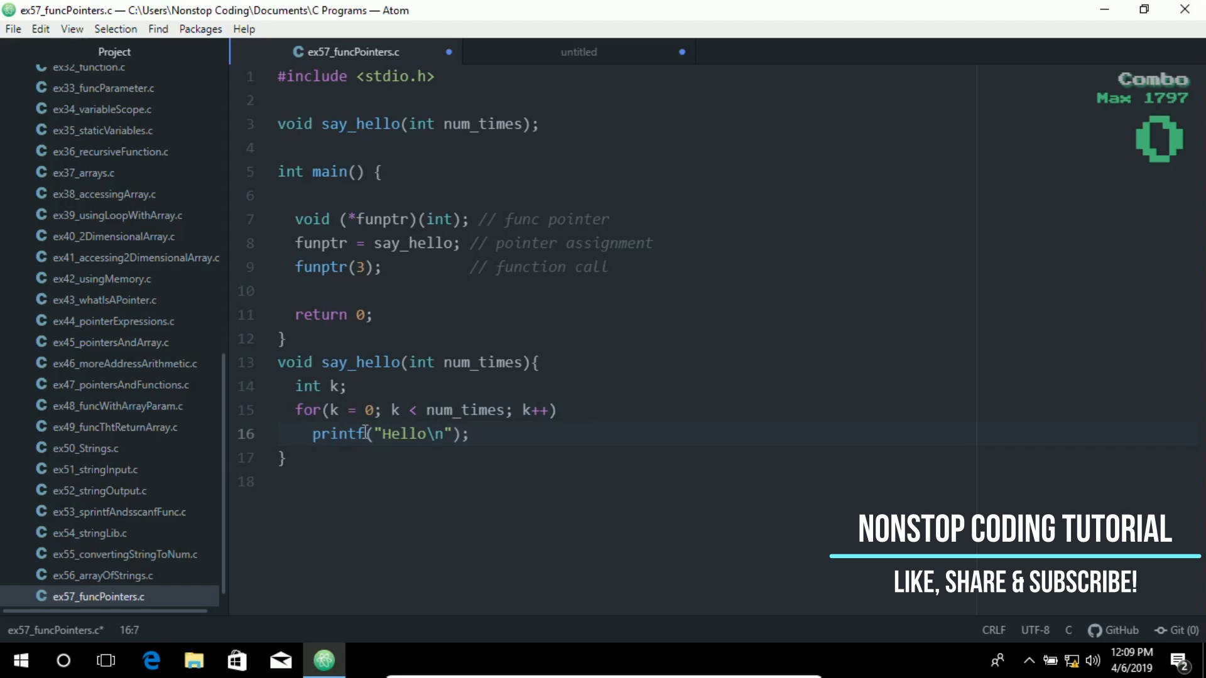
double_click(482, 362)
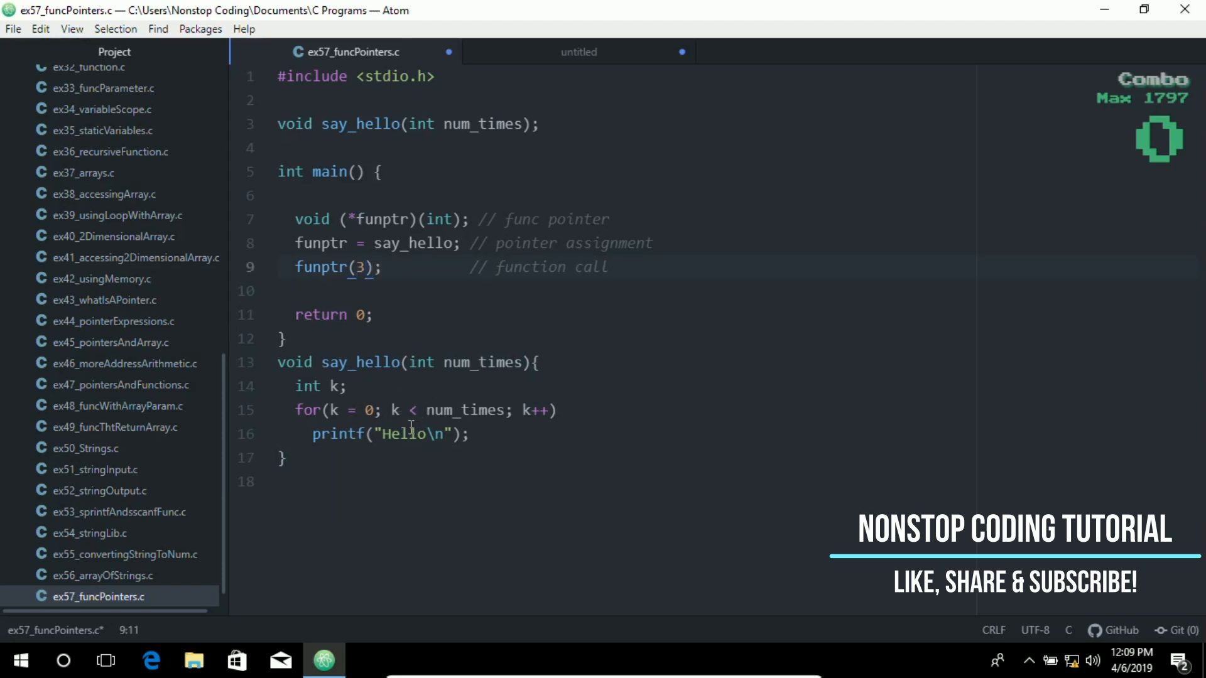
click(331, 434)
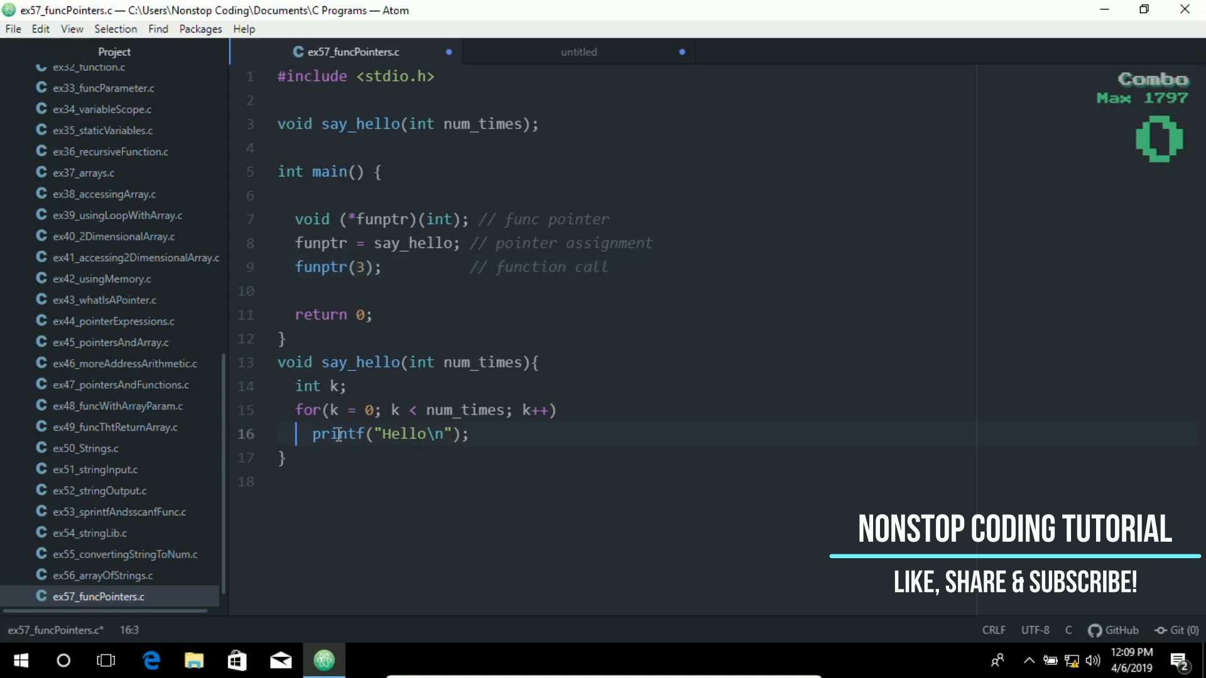
click(477, 433)
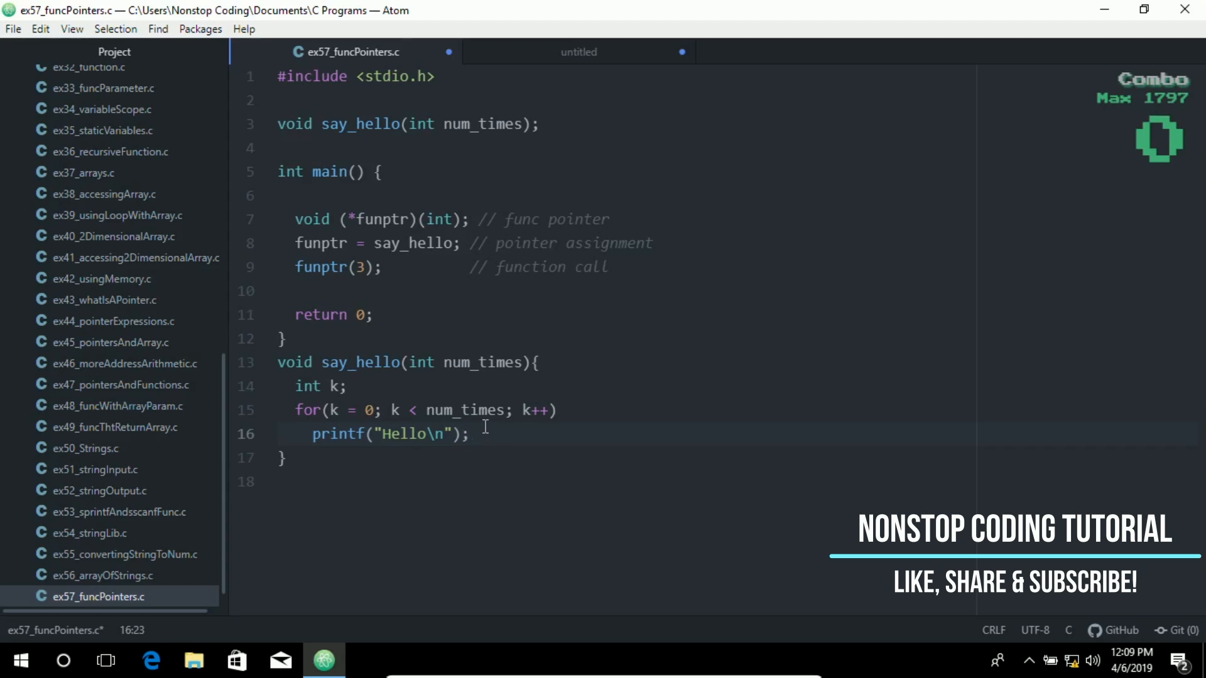
click(471, 433)
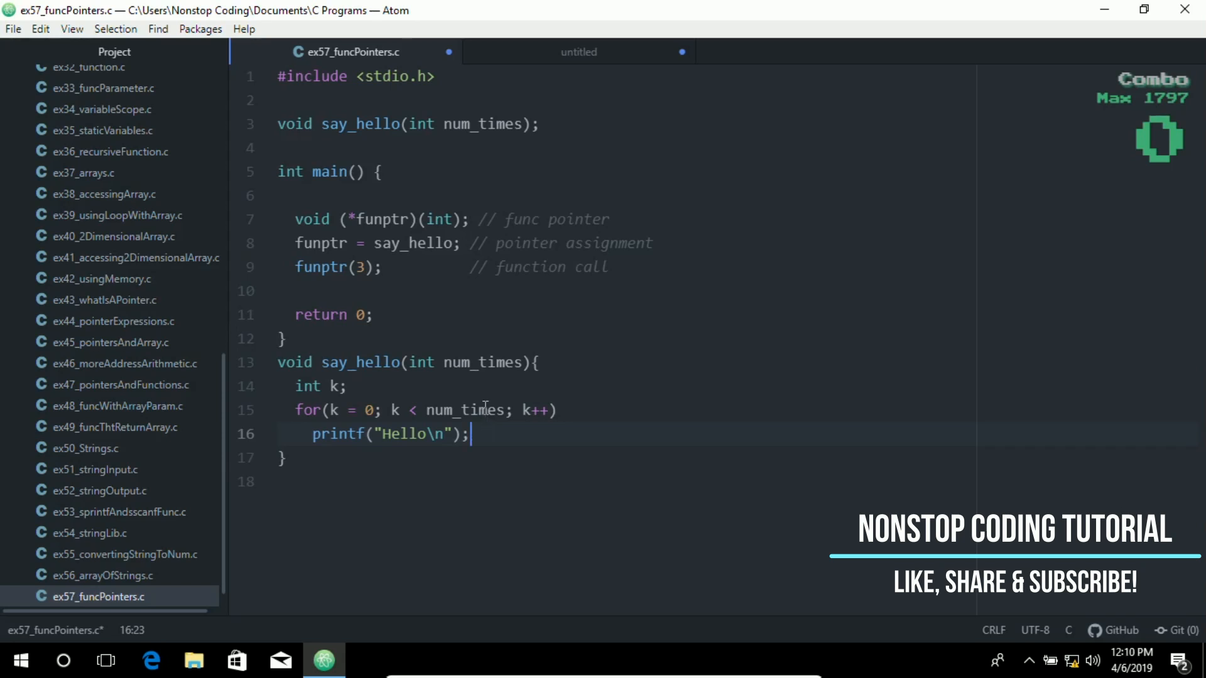
click(610, 266)
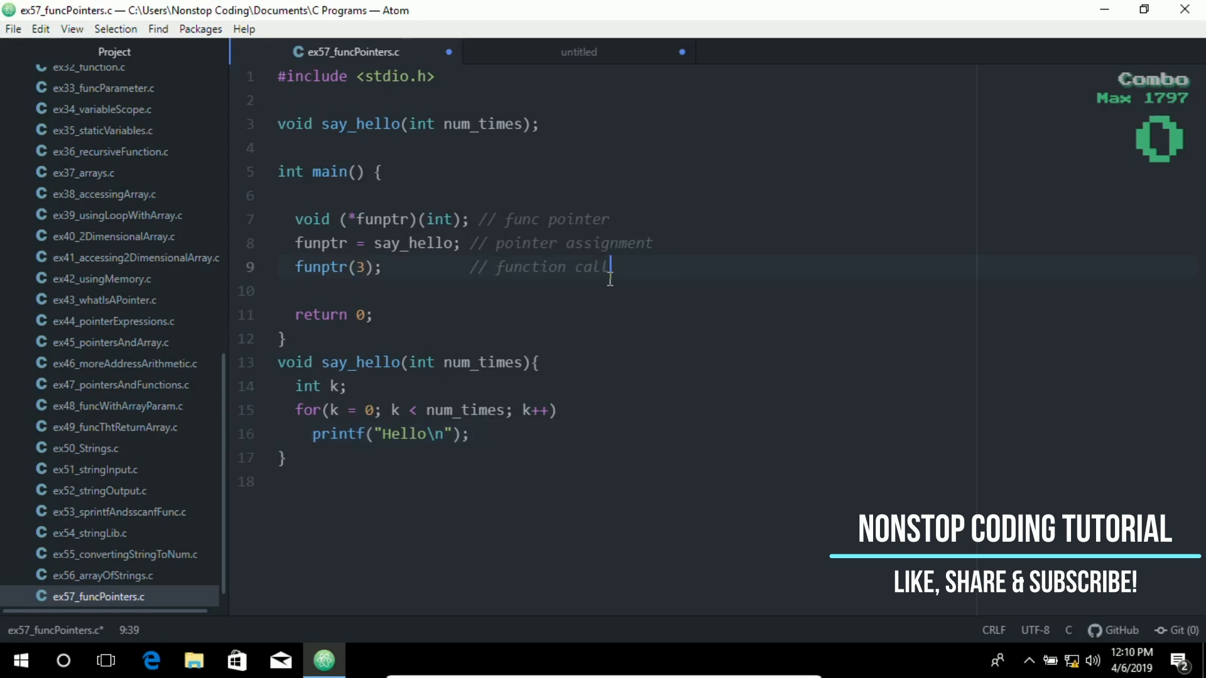
key(enter)
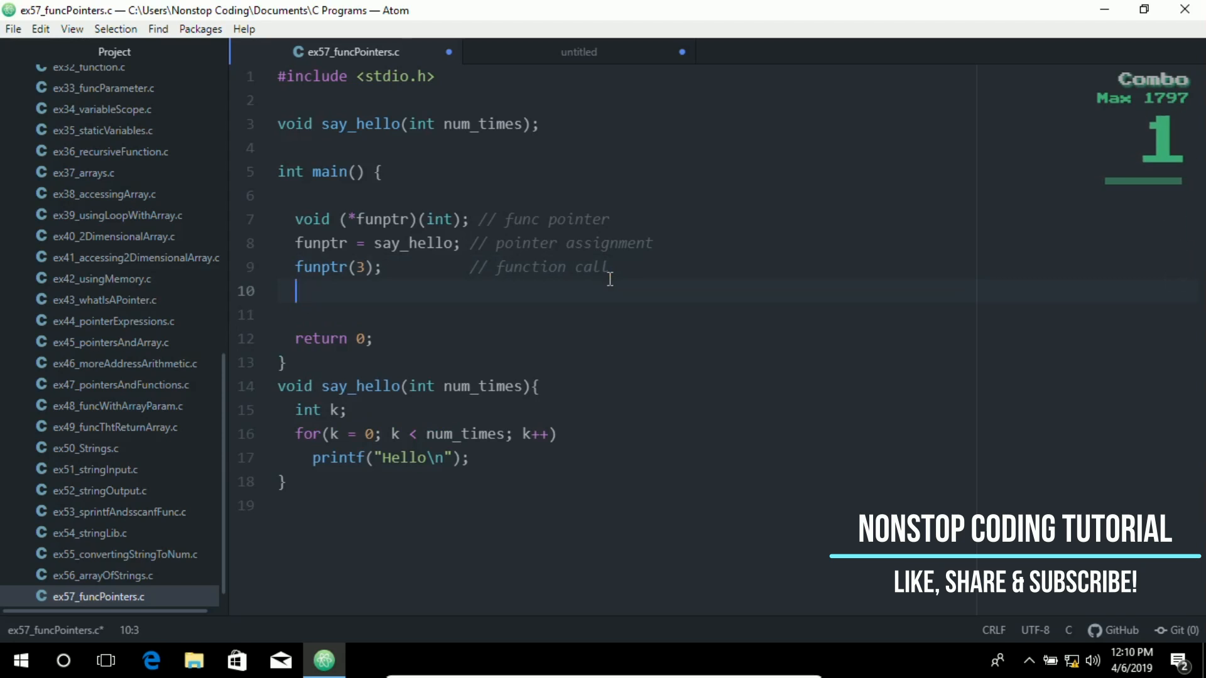
text(funptr =)
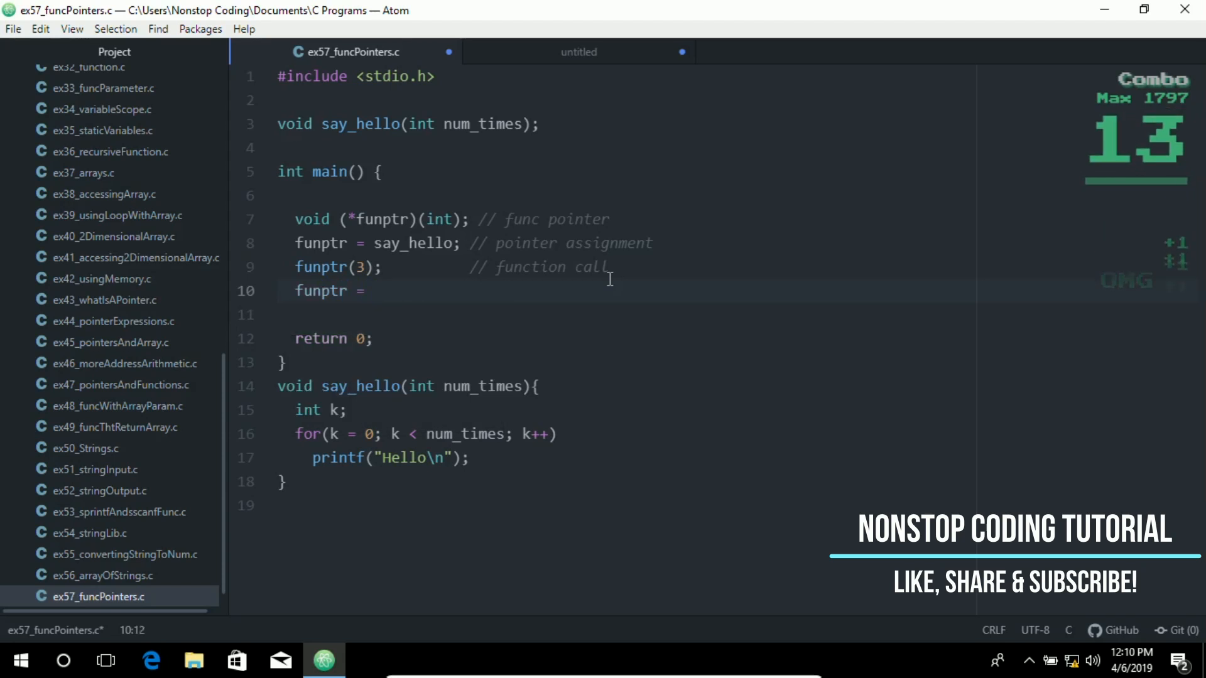
text(&say_hello and (*)
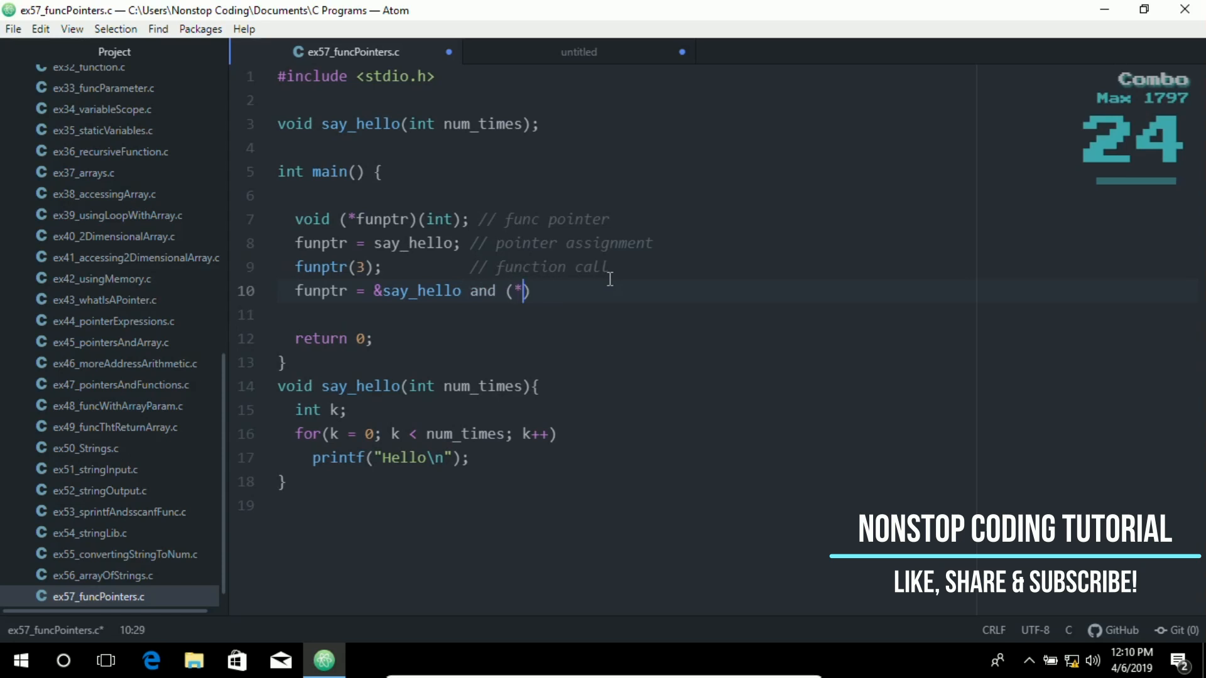
text(funptr)
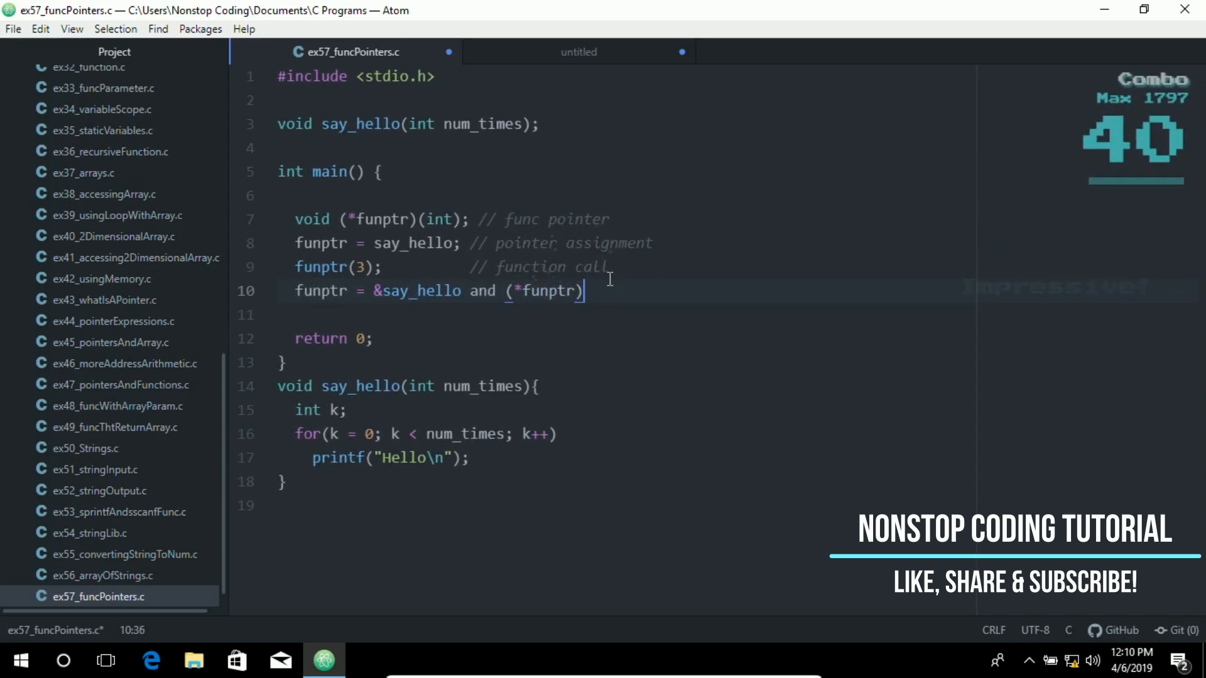
text((3))
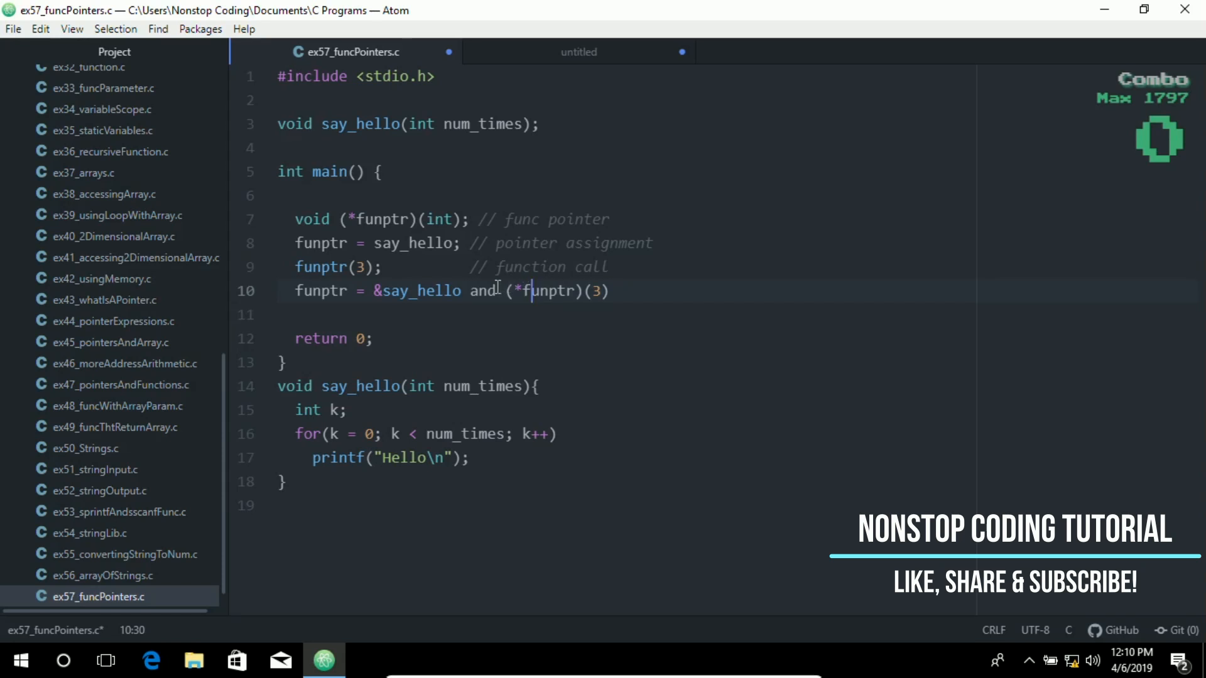
click(379, 291)
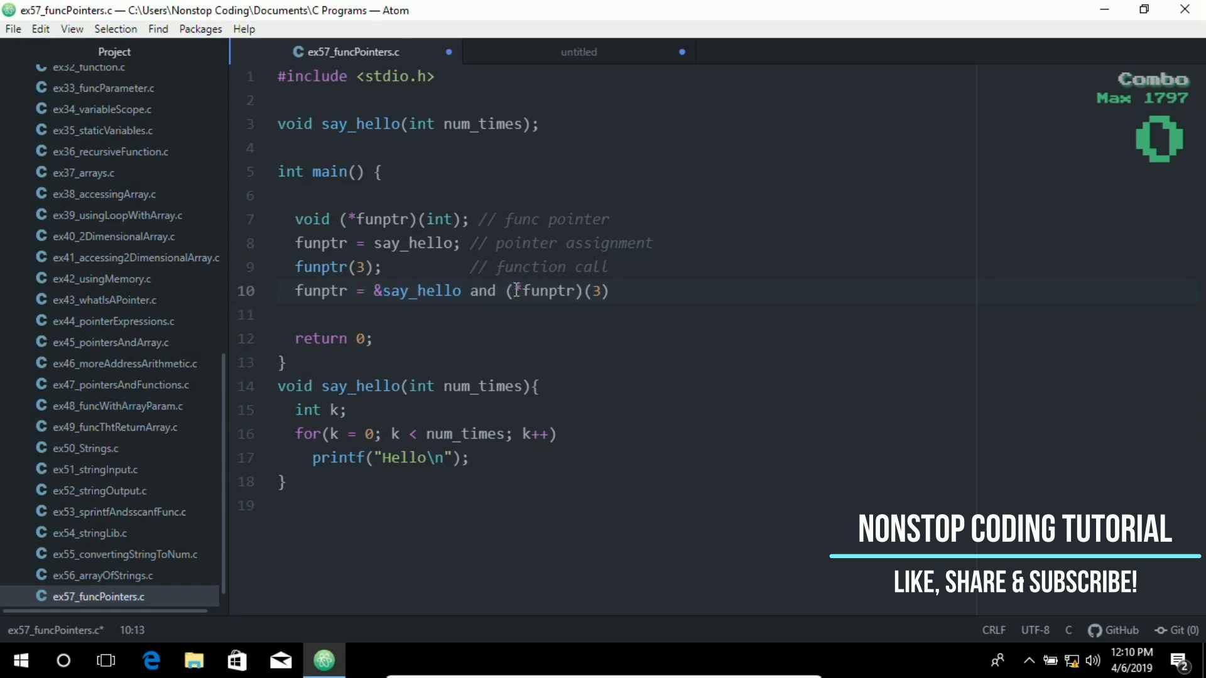
click(520, 291)
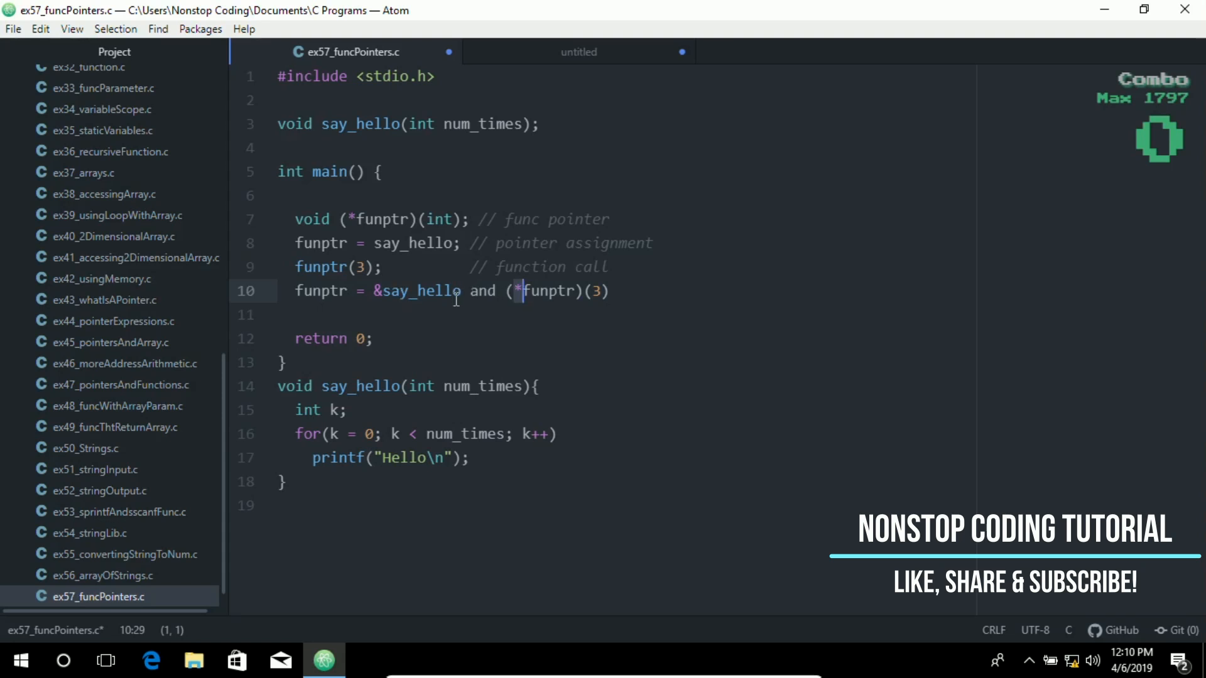
mouse_move(625, 296)
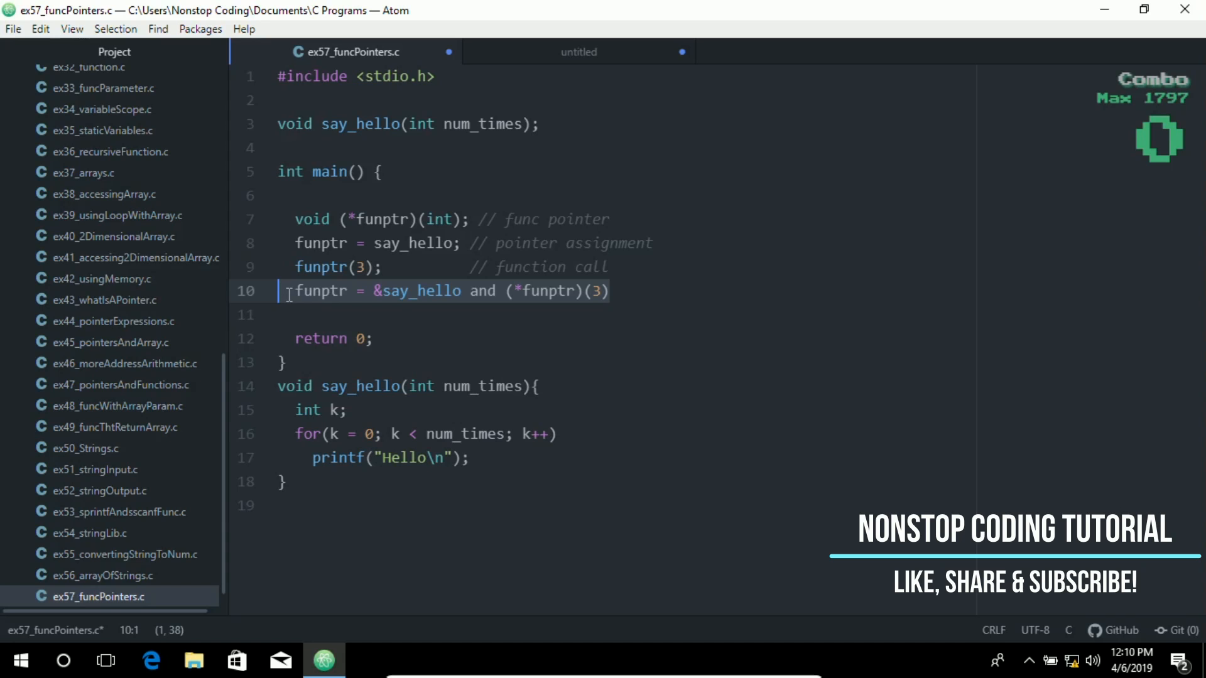
key(Delete)
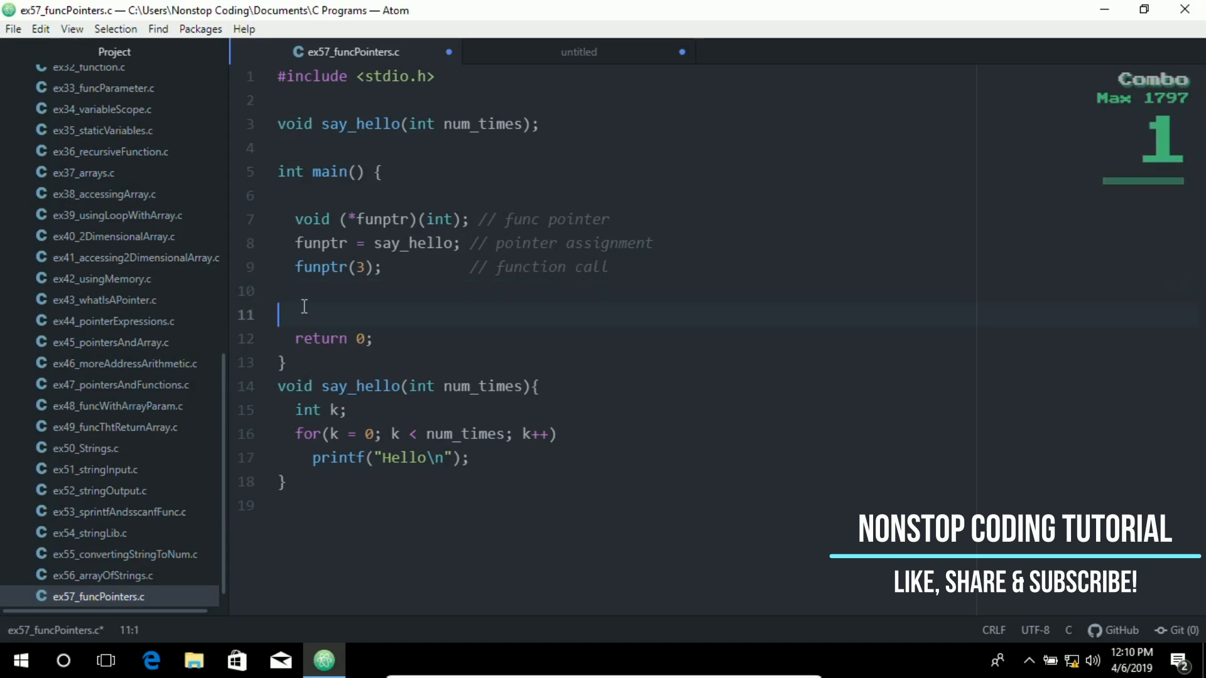
Step: Delete the extra blank line so a single gap precedes return 0, leaving the insertion point after it
key(Backspace)
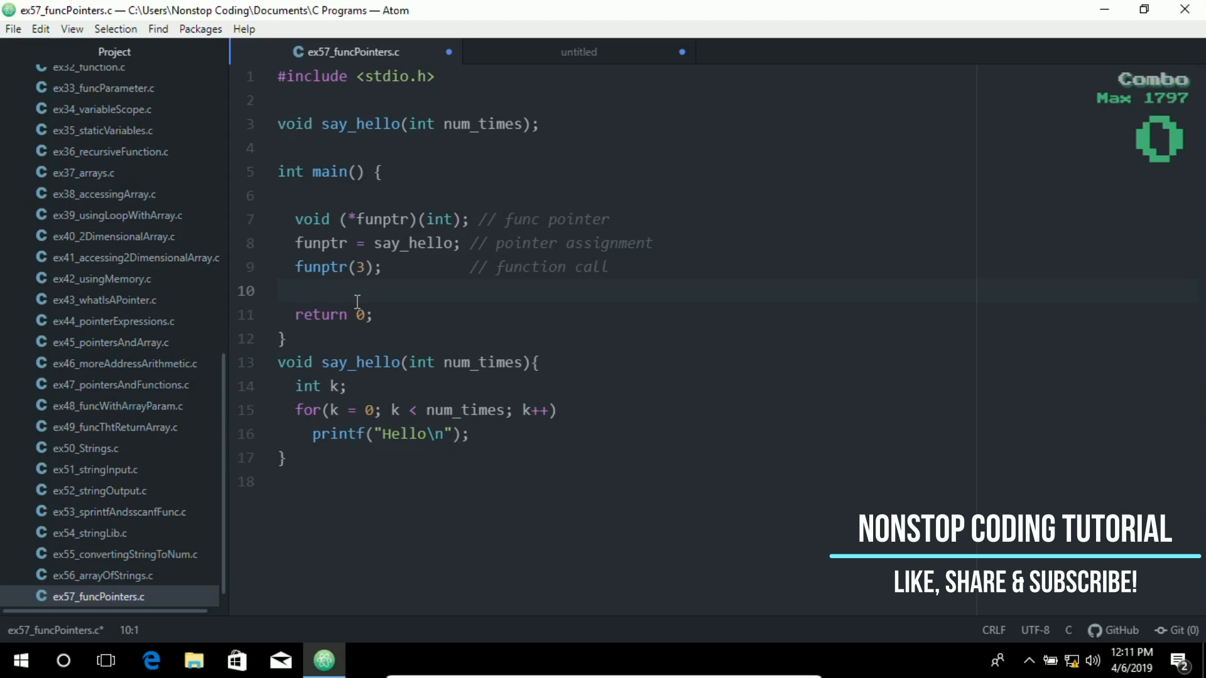
click(280, 291)
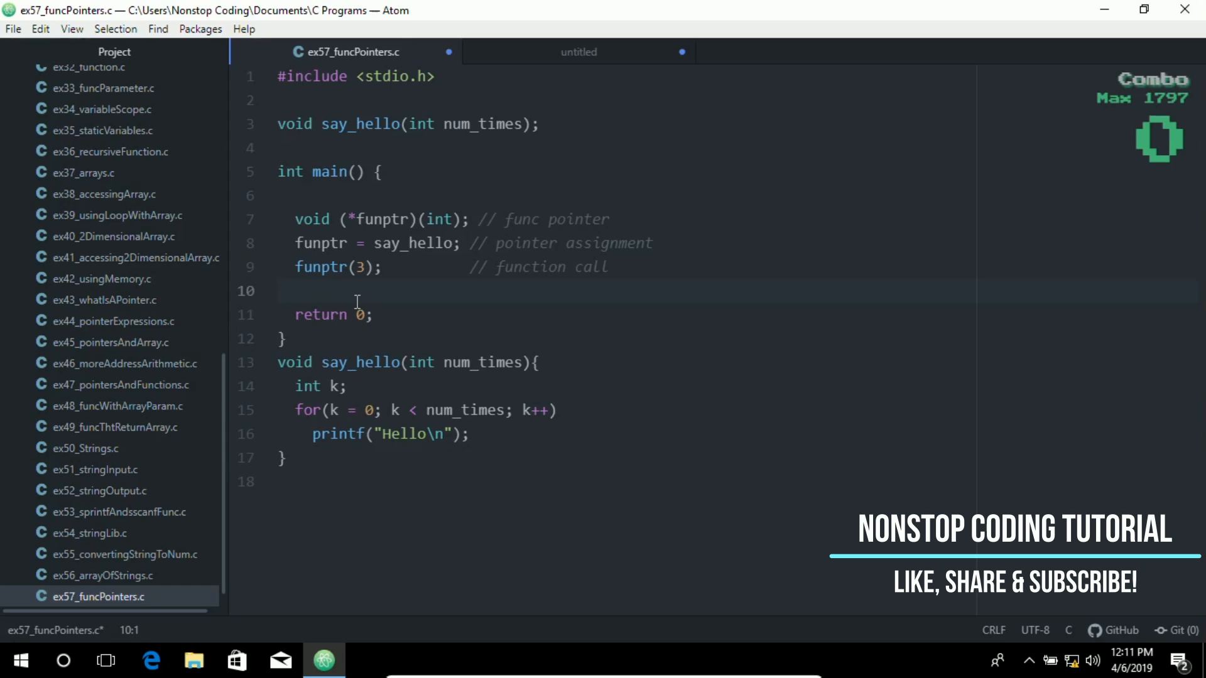
click(281, 290)
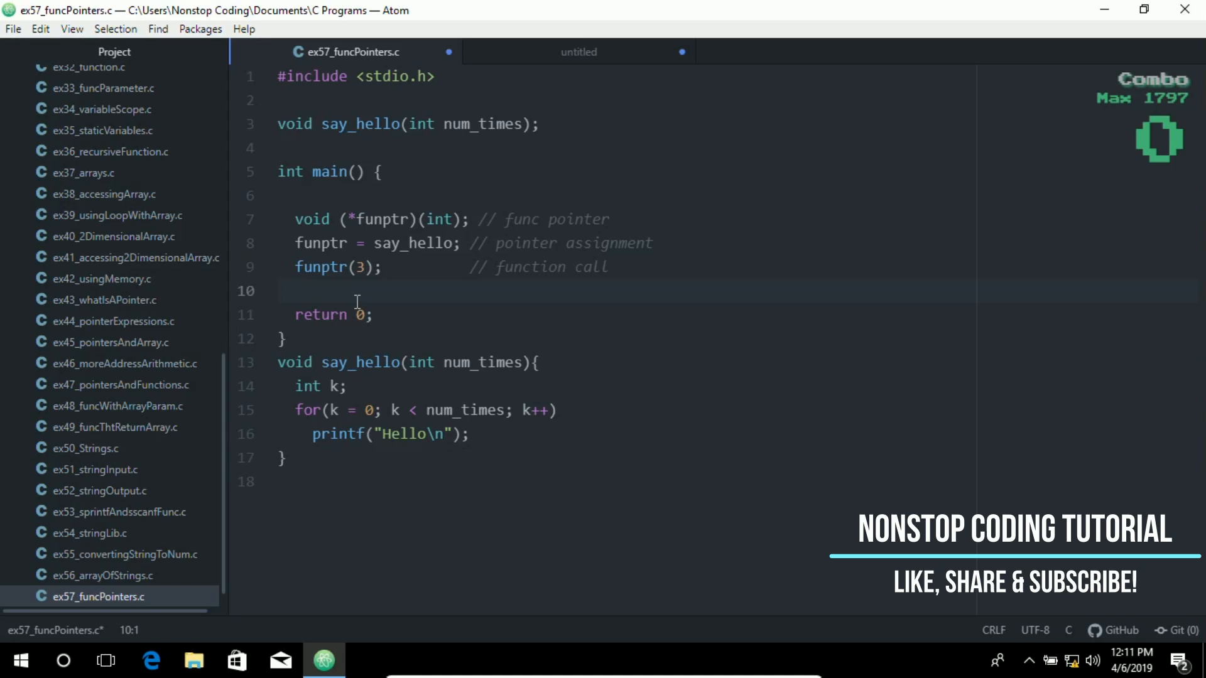
click(280, 290)
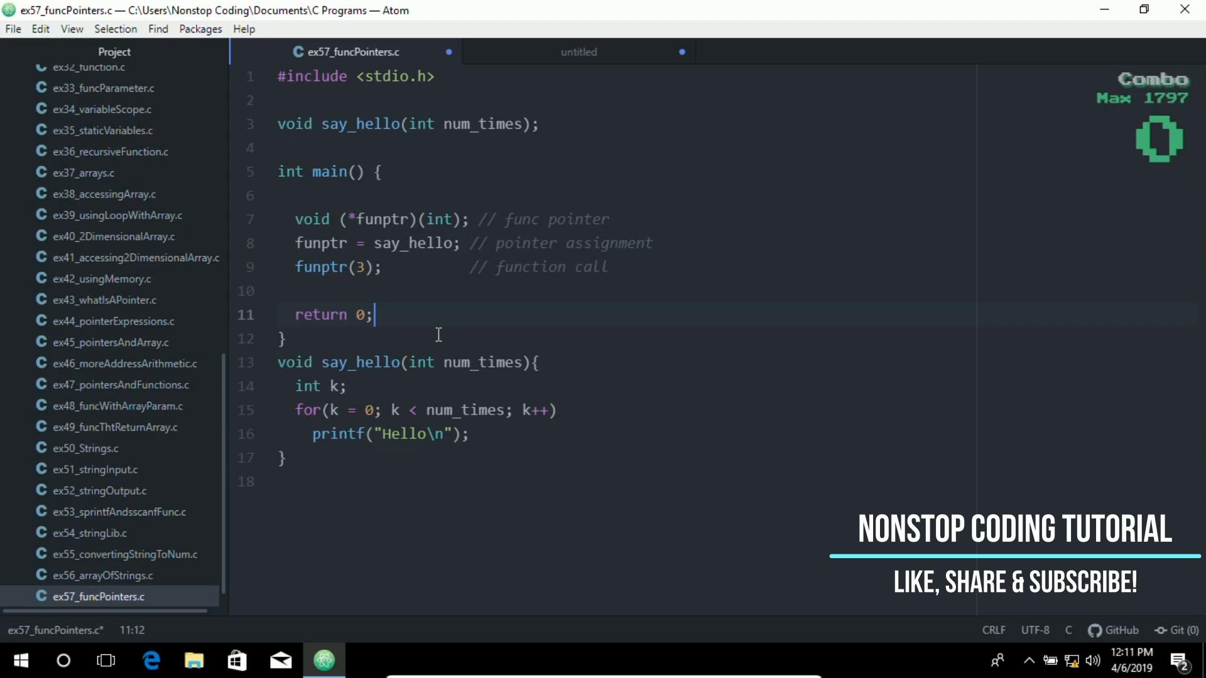
Step: Switch to the untitled exercise tab and place the insertion point at the end of the psum line
click(578, 52)
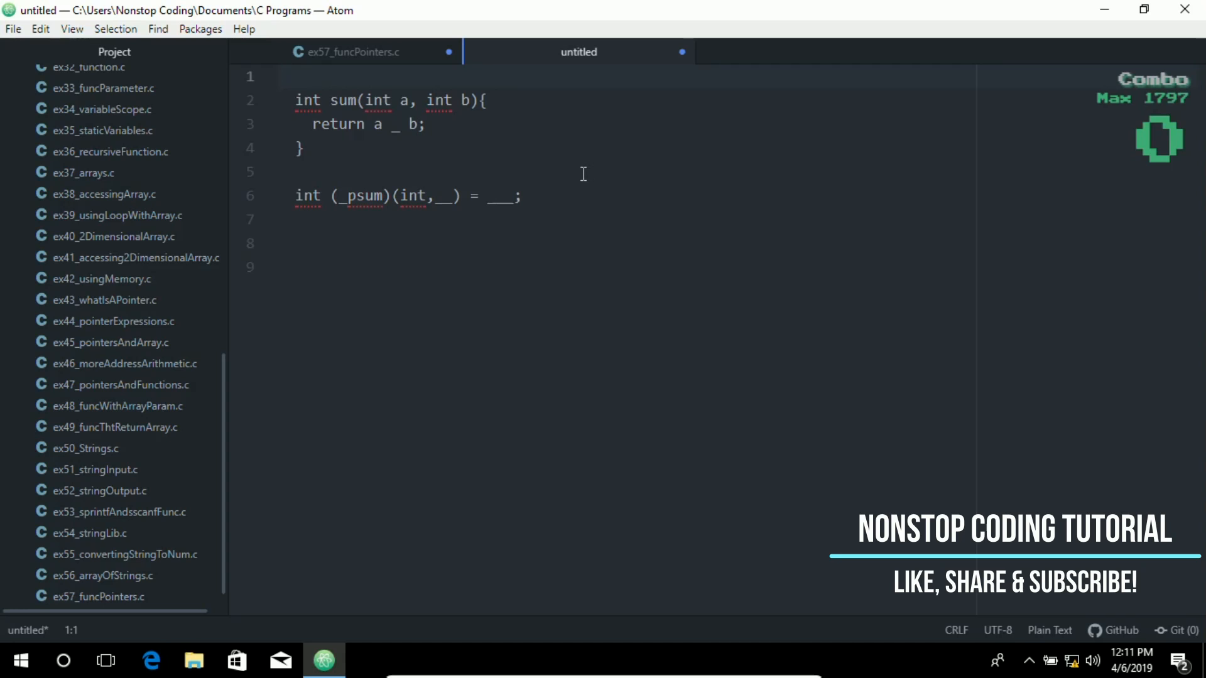
click(520, 196)
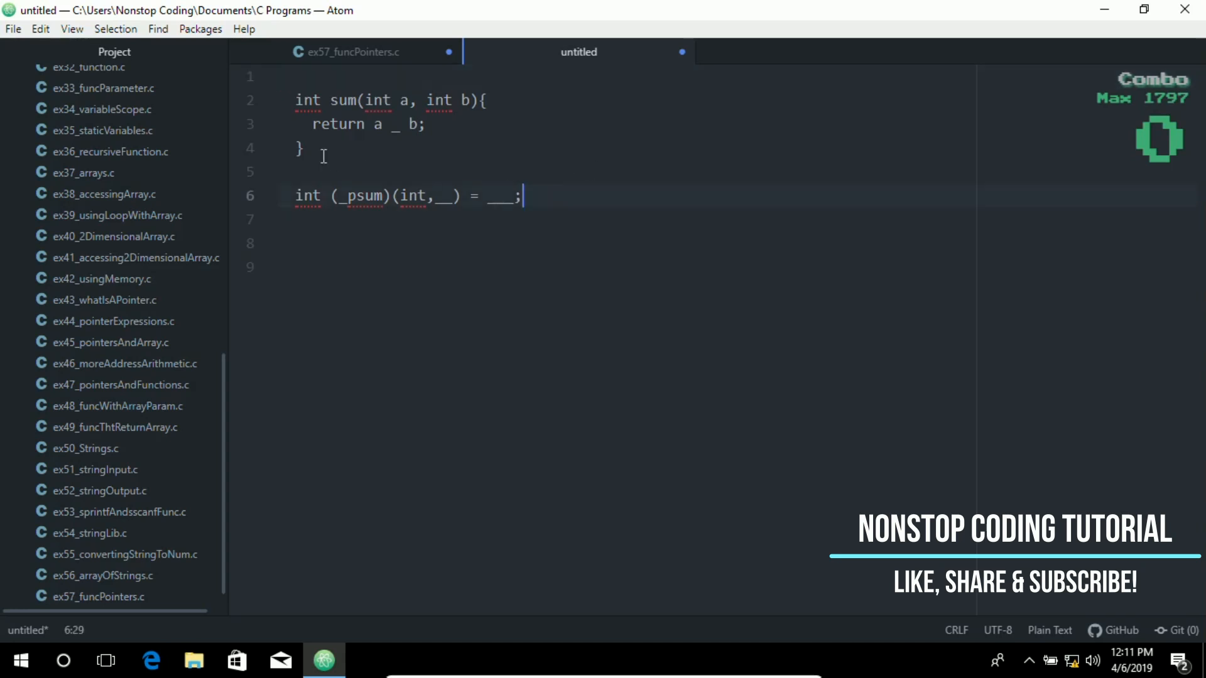